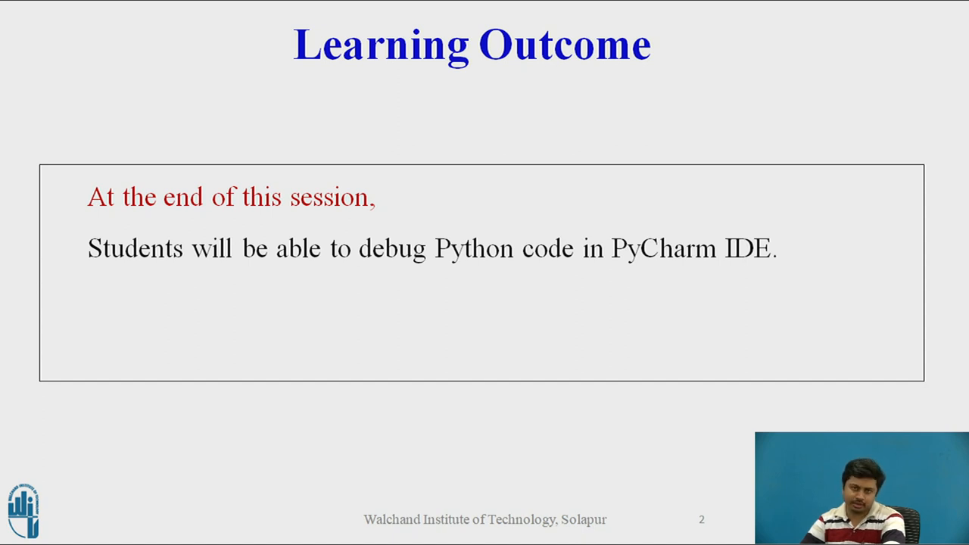
Define the function header def factorial(num): in Factorial.py
key(Right)
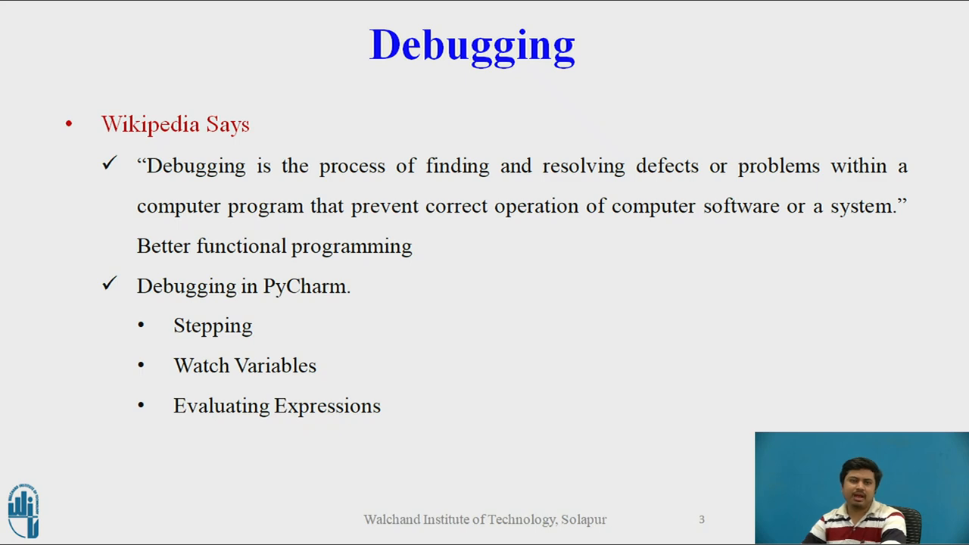
key(Right)
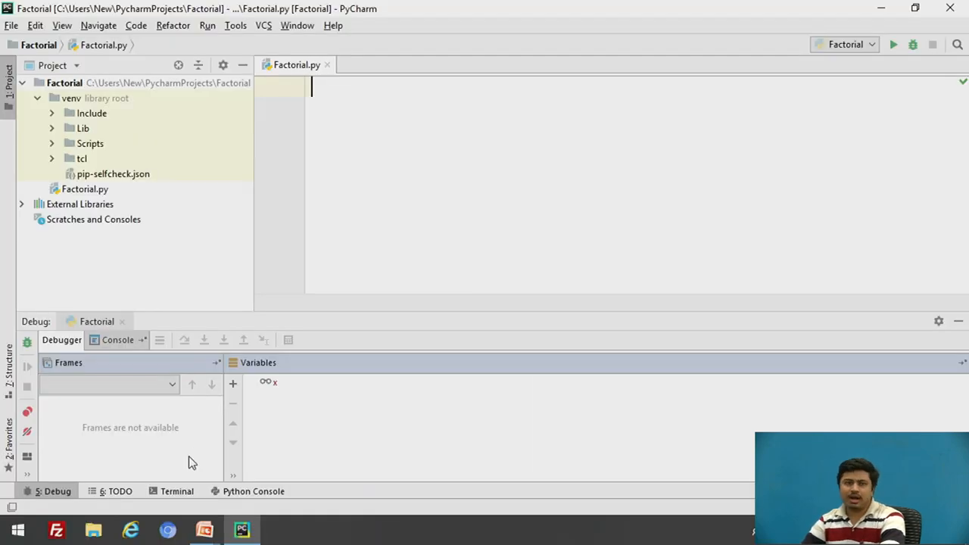
mouse_move(965, 124)
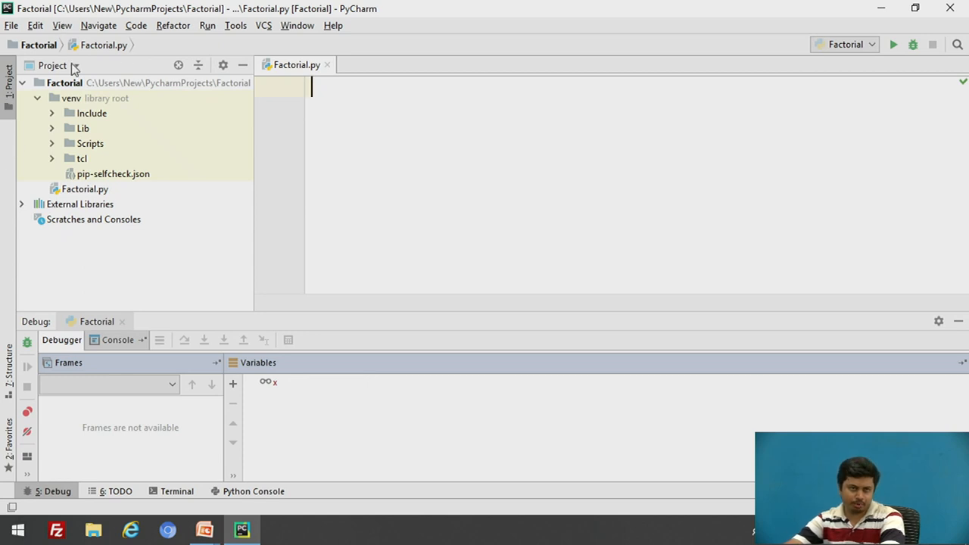
mouse_move(51, 97)
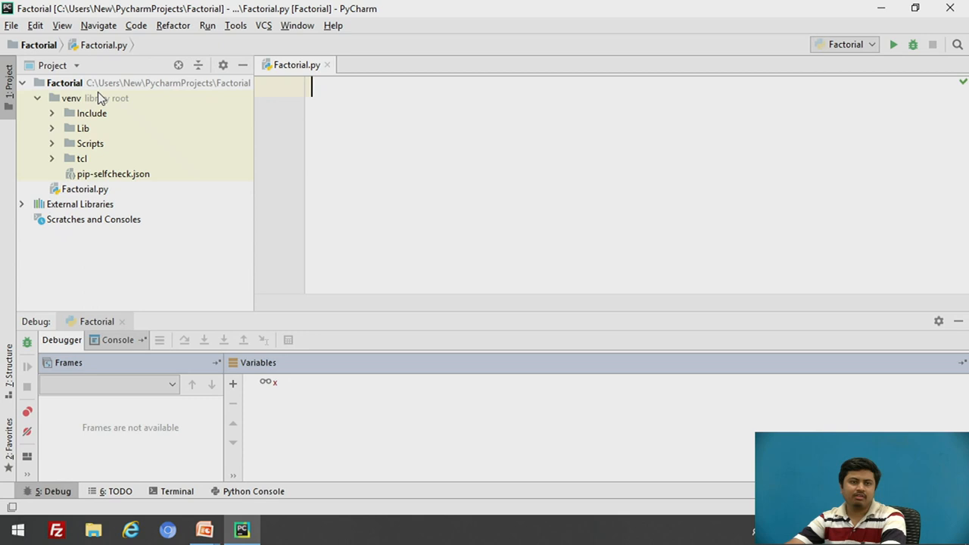
mouse_move(98, 96)
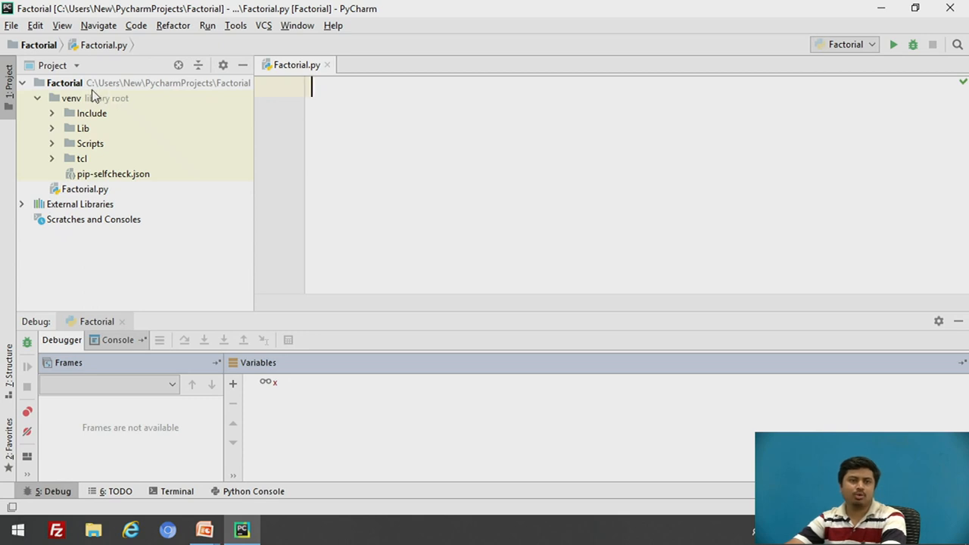
mouse_move(97, 144)
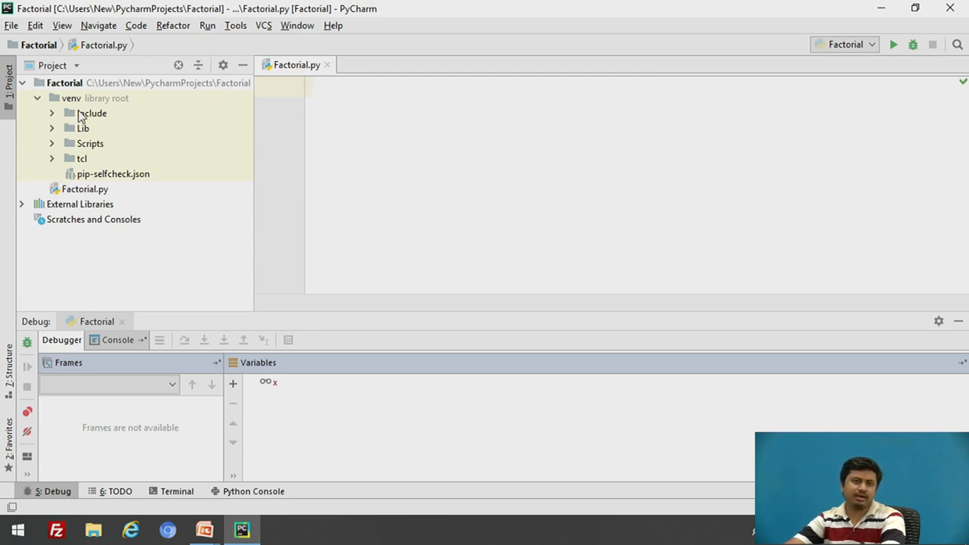
mouse_move(92, 159)
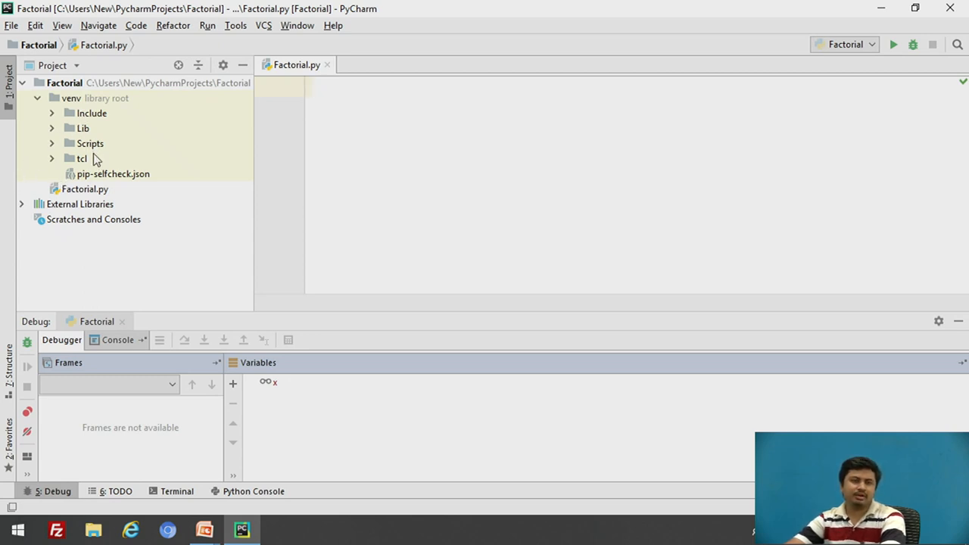
mouse_move(103, 163)
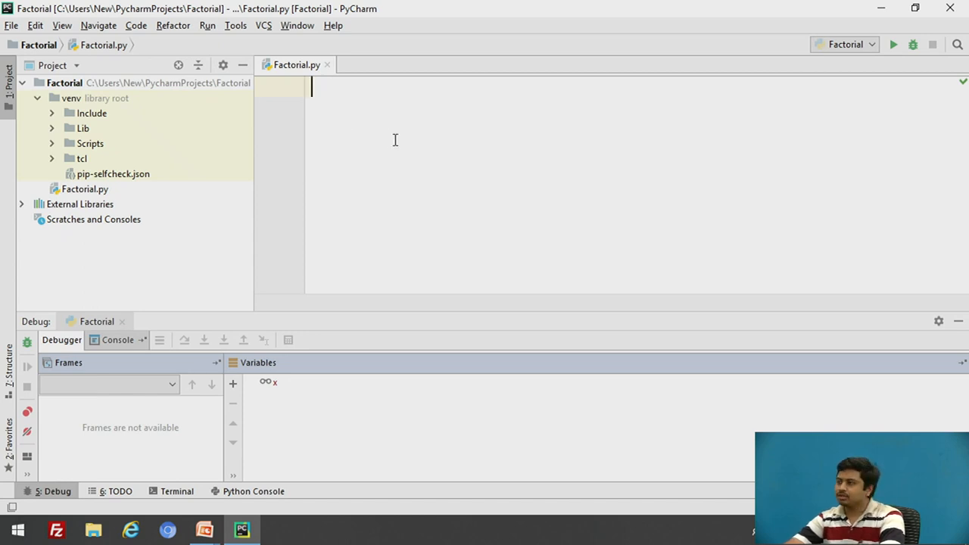
text(def fac)
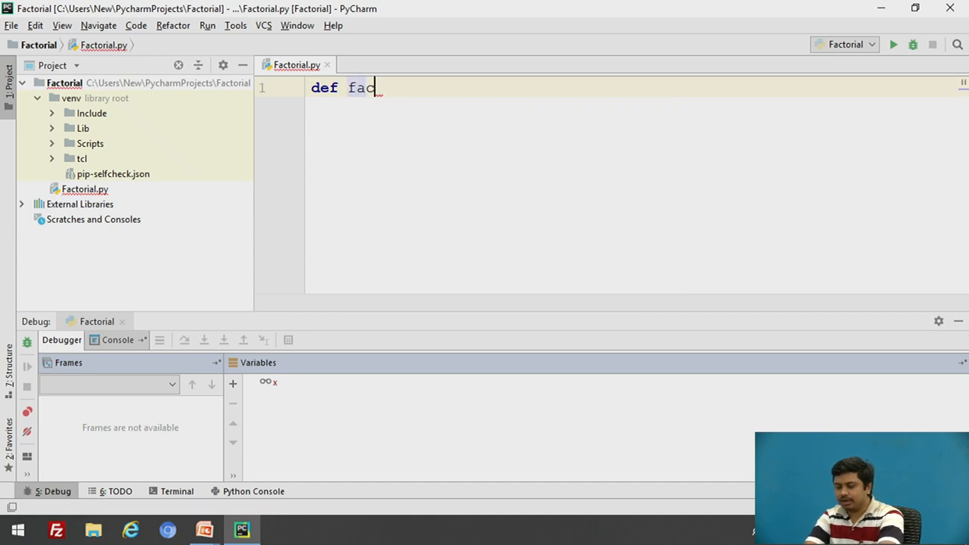
text(torial)
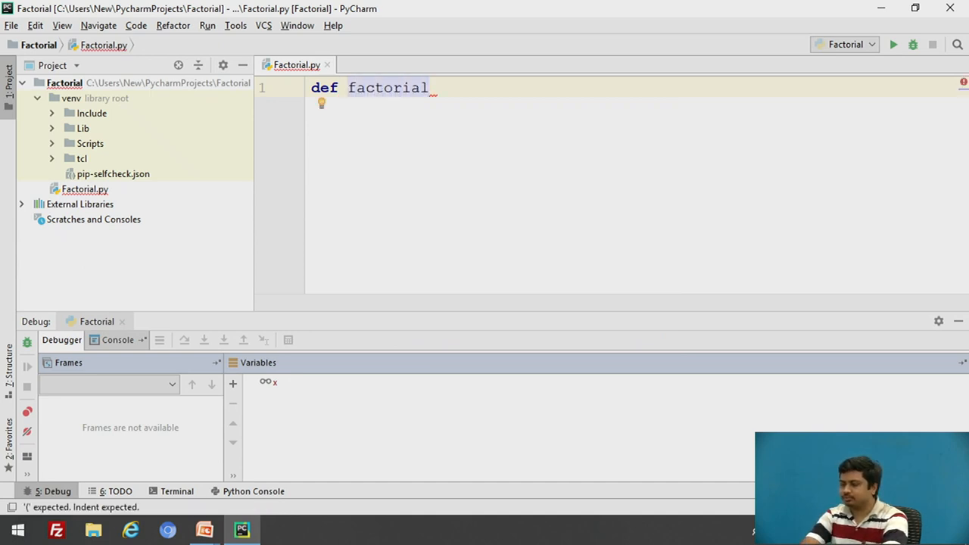
text(())
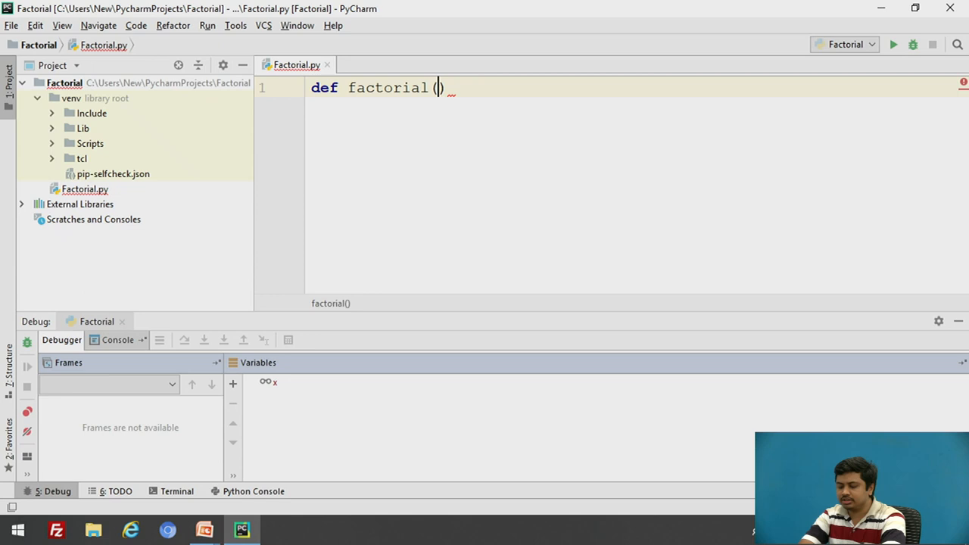
text(num)
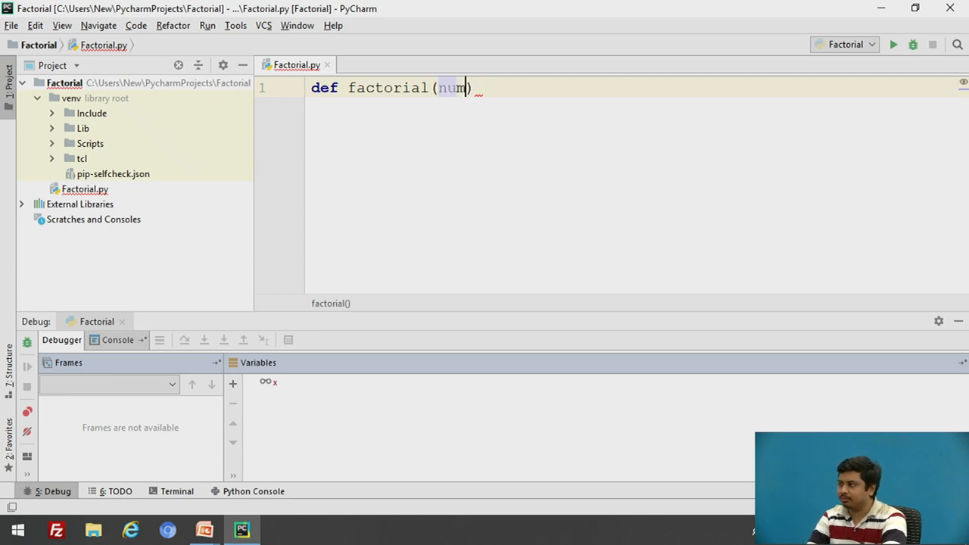
text(:)
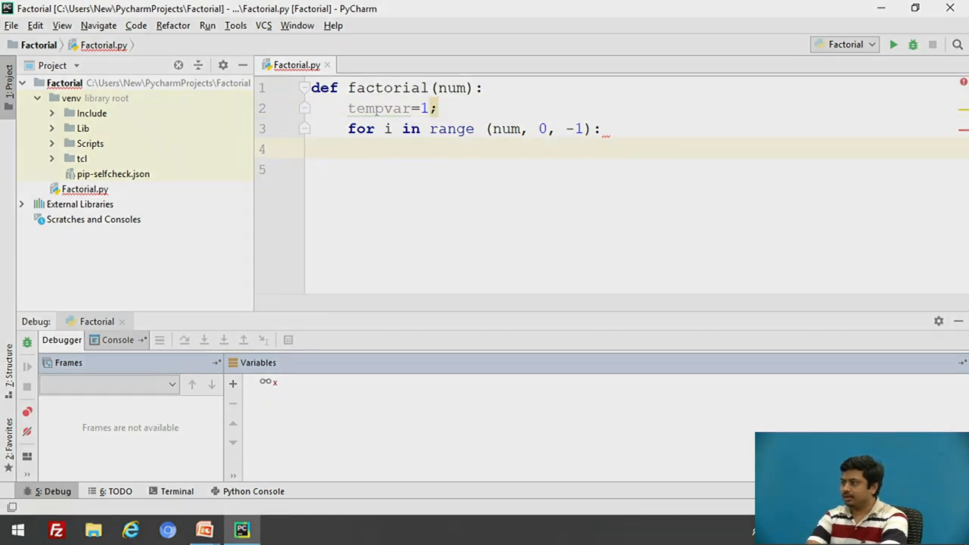
Write the loop body tempvar=tempvar*i and return tempvar, removing the trailing semicolon
text(te)
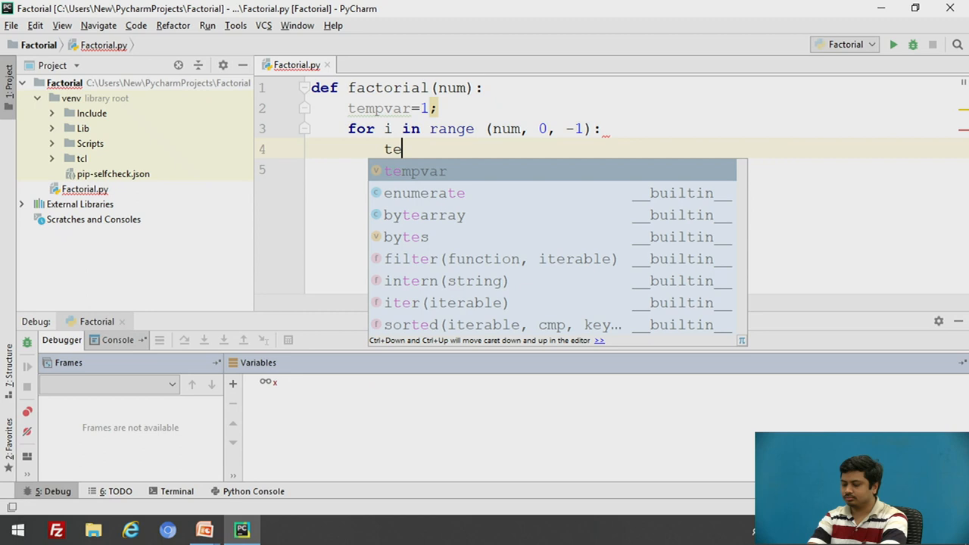
text(mp)
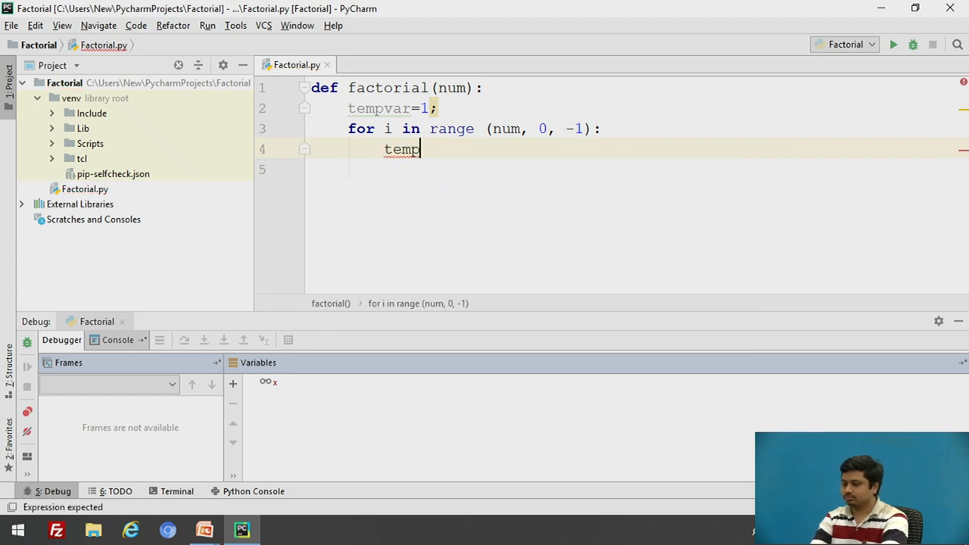
text(var=)
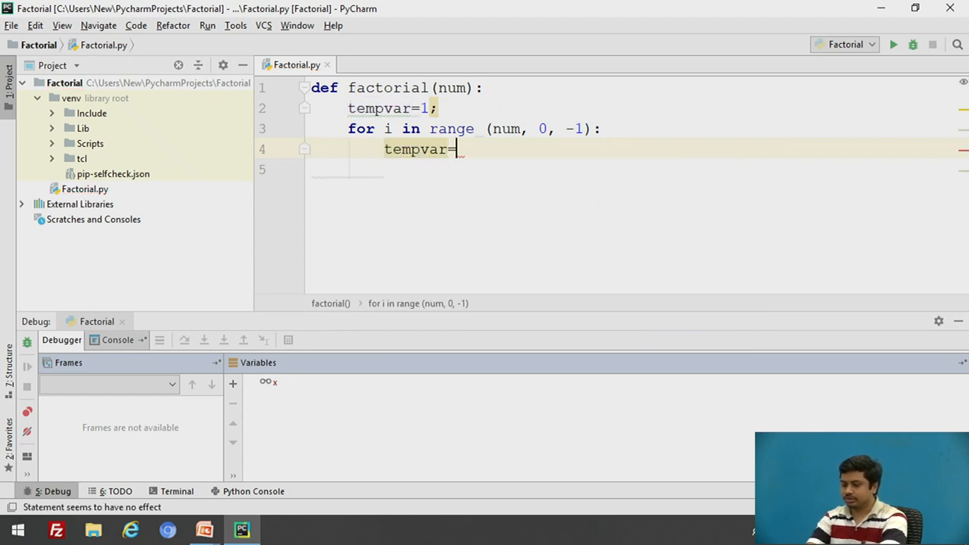
text(tempvar)
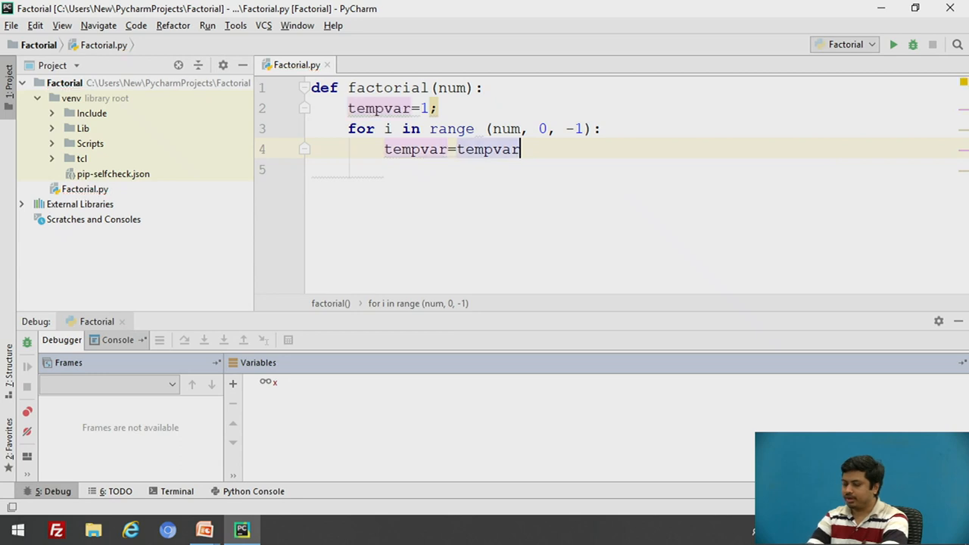
text(*i;)
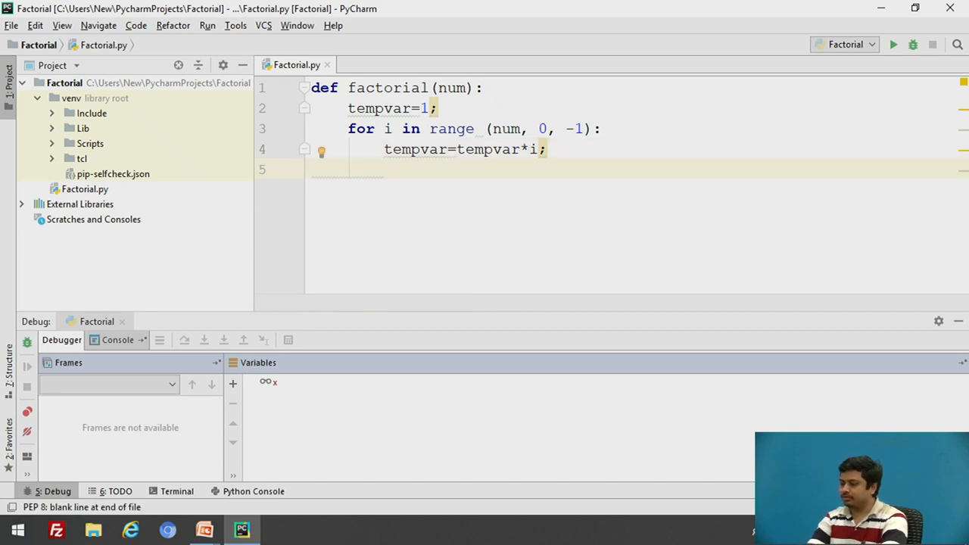
text(r)
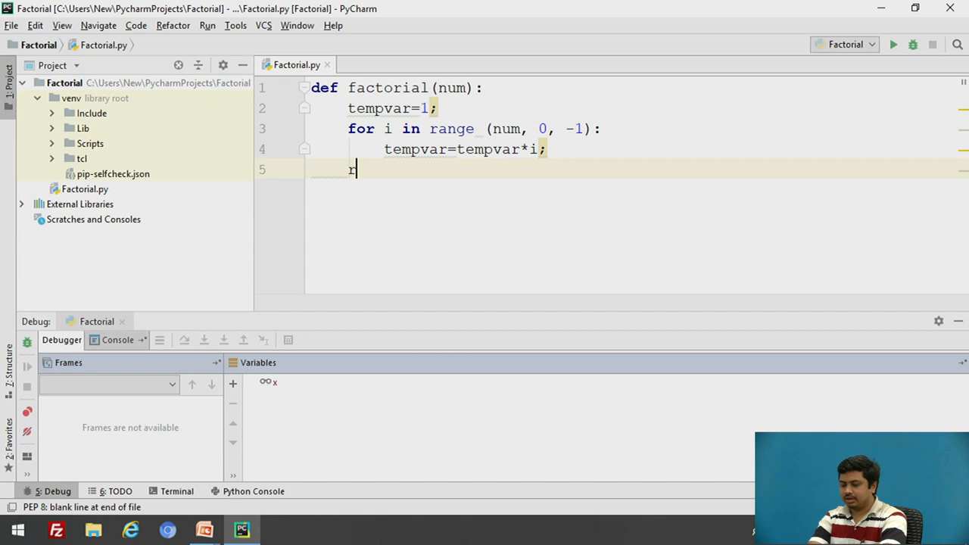
text(eturn tempvar)
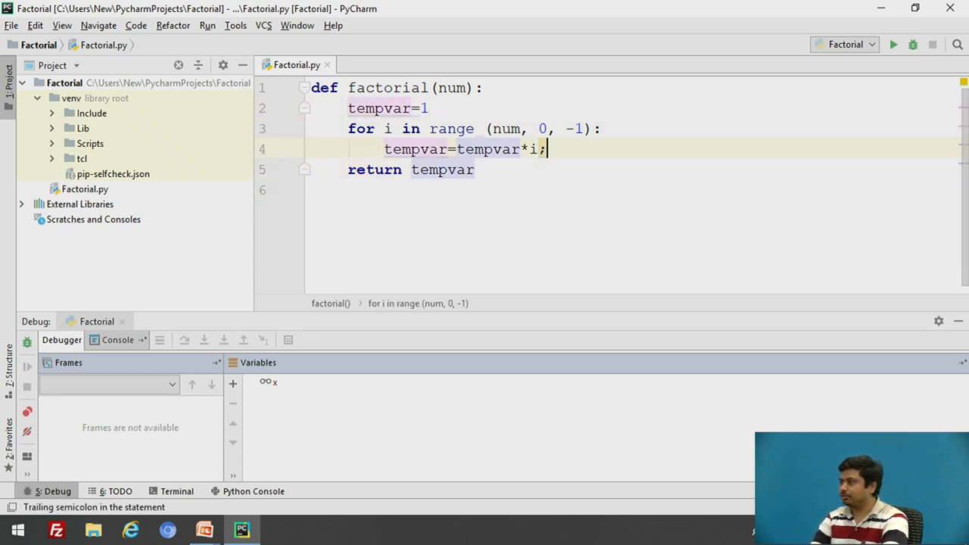
key(BackSpace)
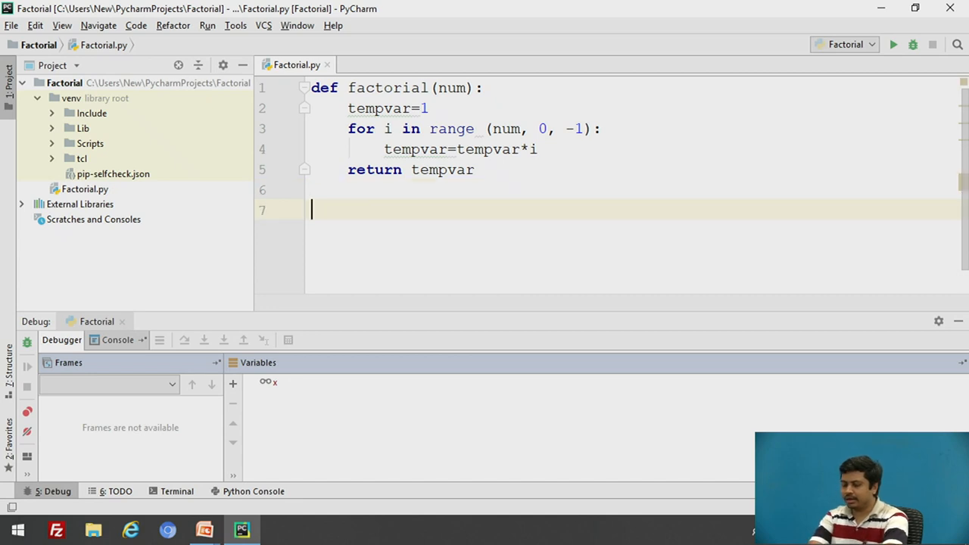
Add print("Enter a number") and the num=input() line below the function
text(input)
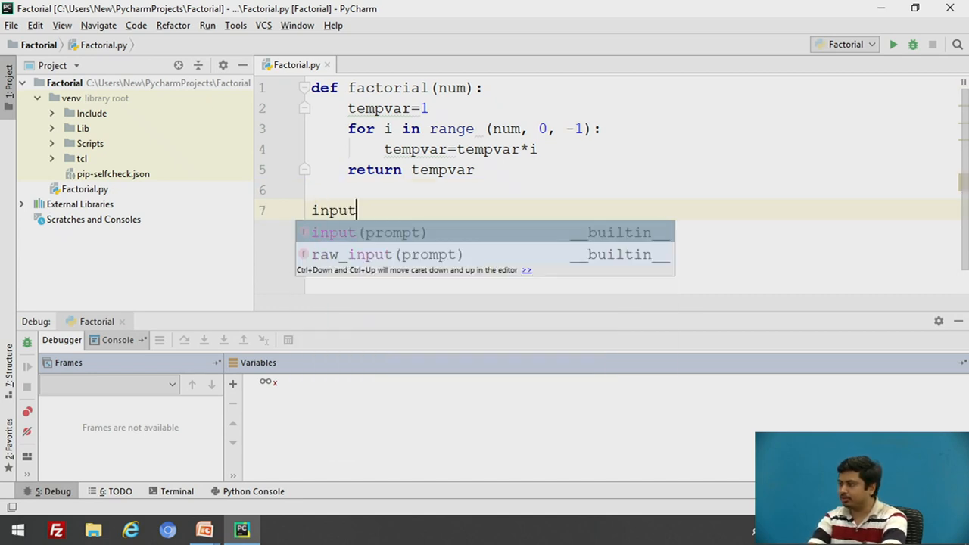
key(Escape)
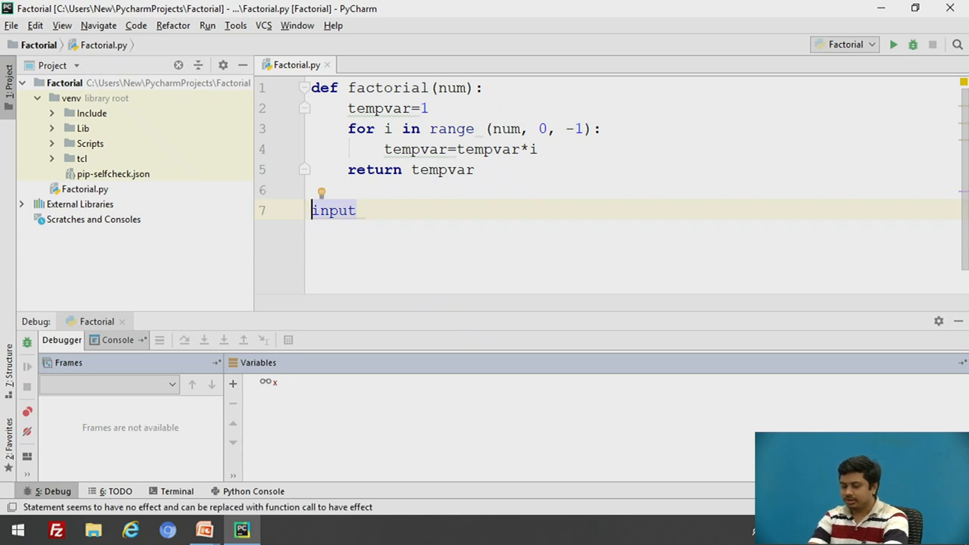
text(num)
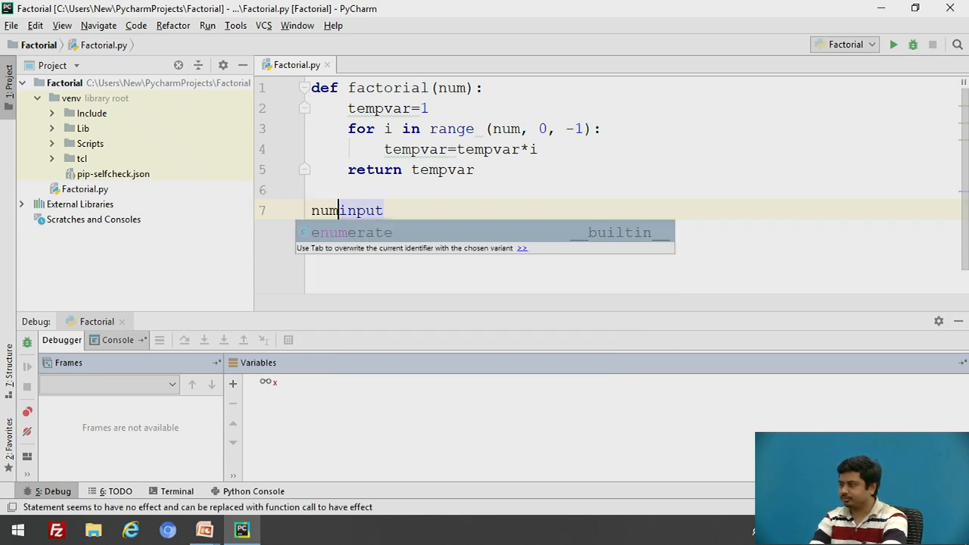
text(=)
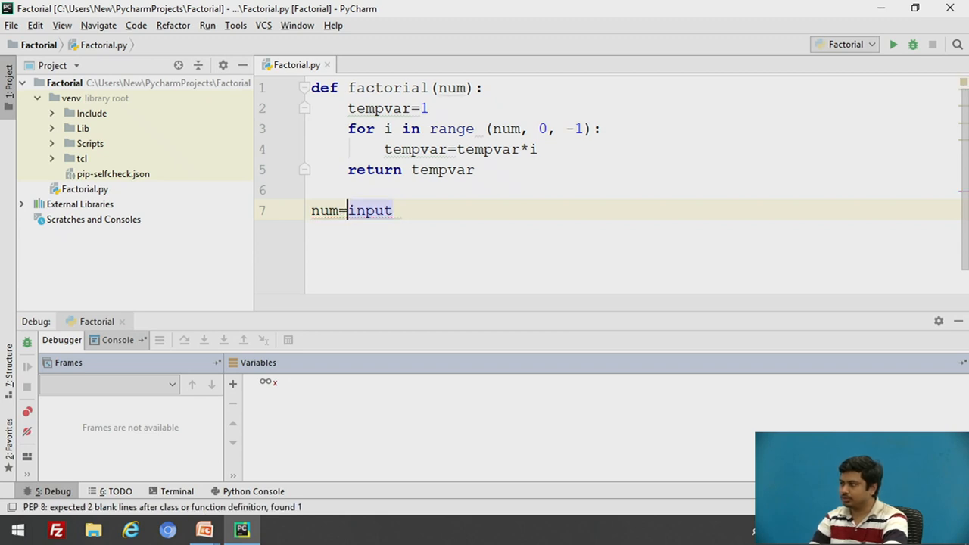
text(();)
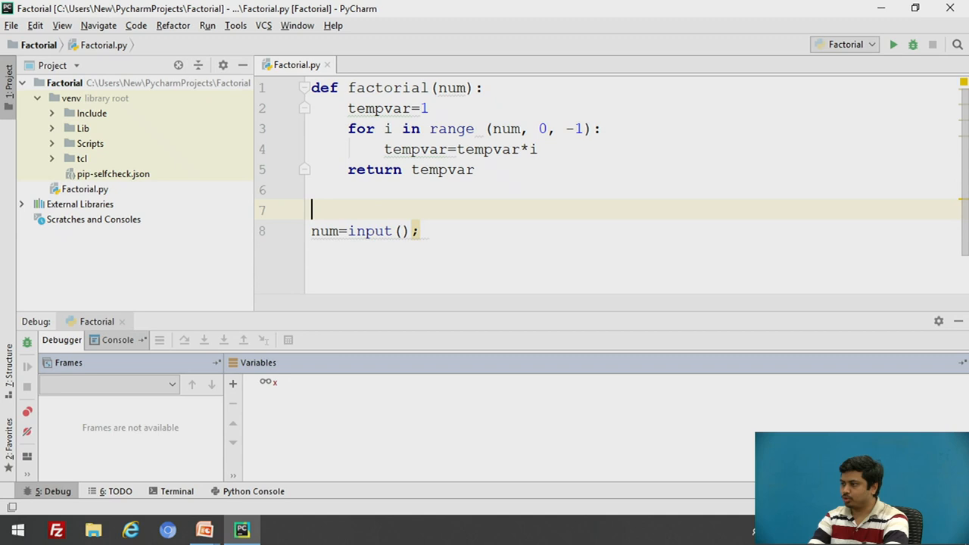
text(print())
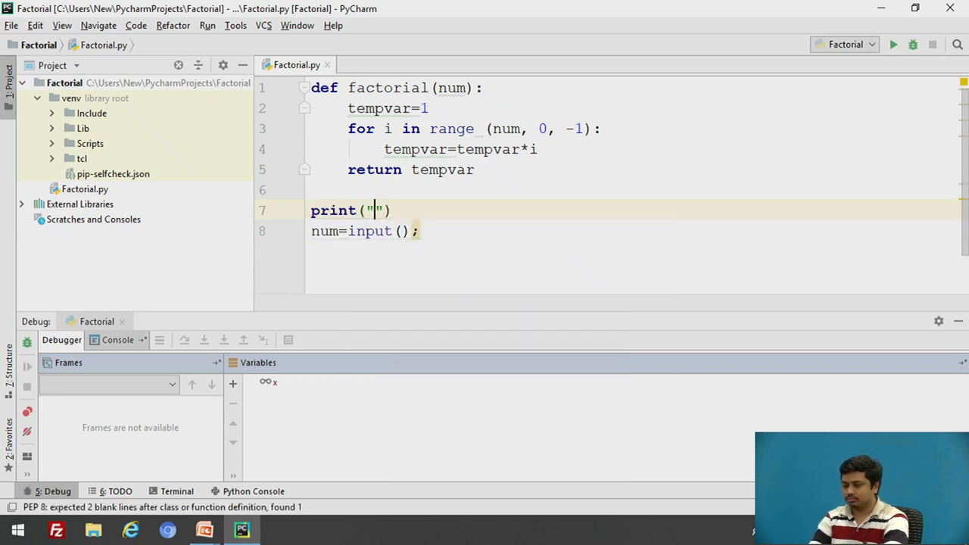
text(Enter)
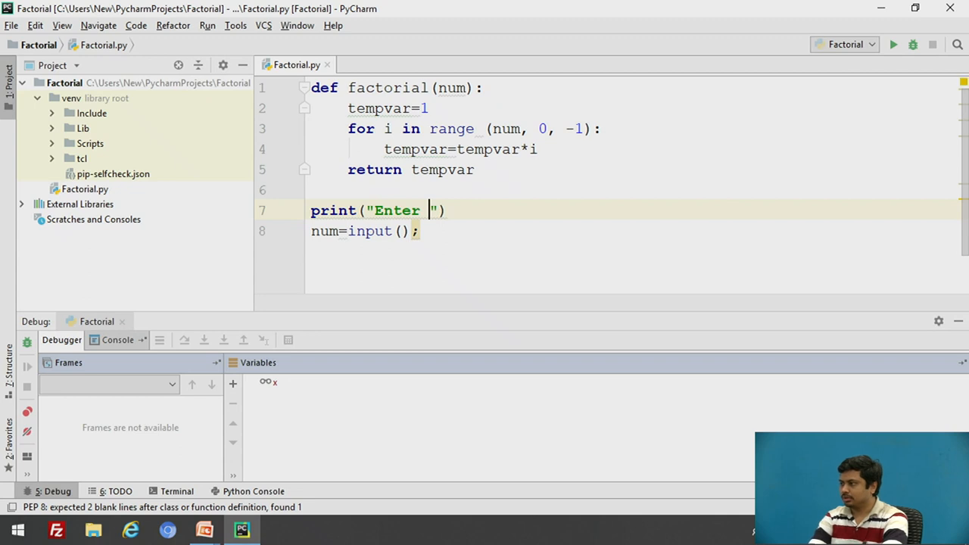
text(a number)
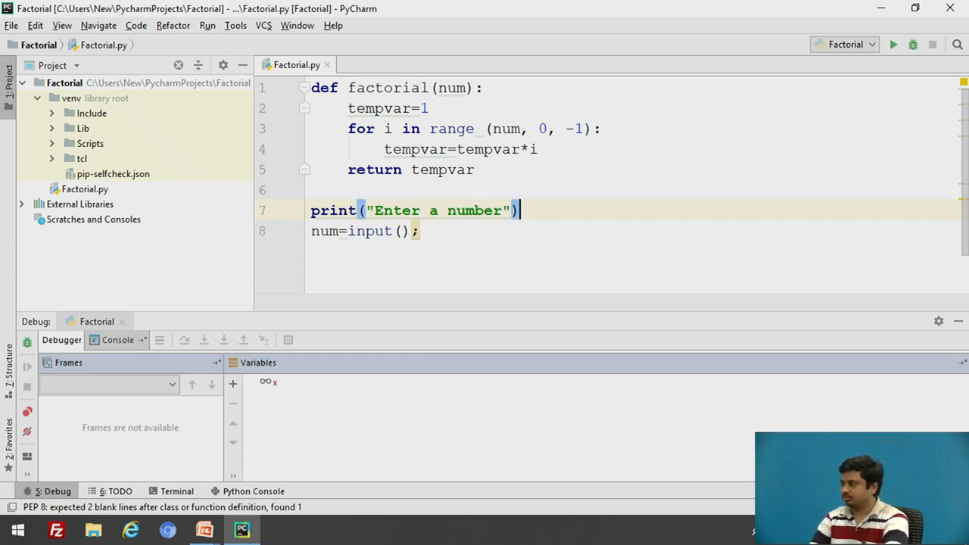
key(enter)
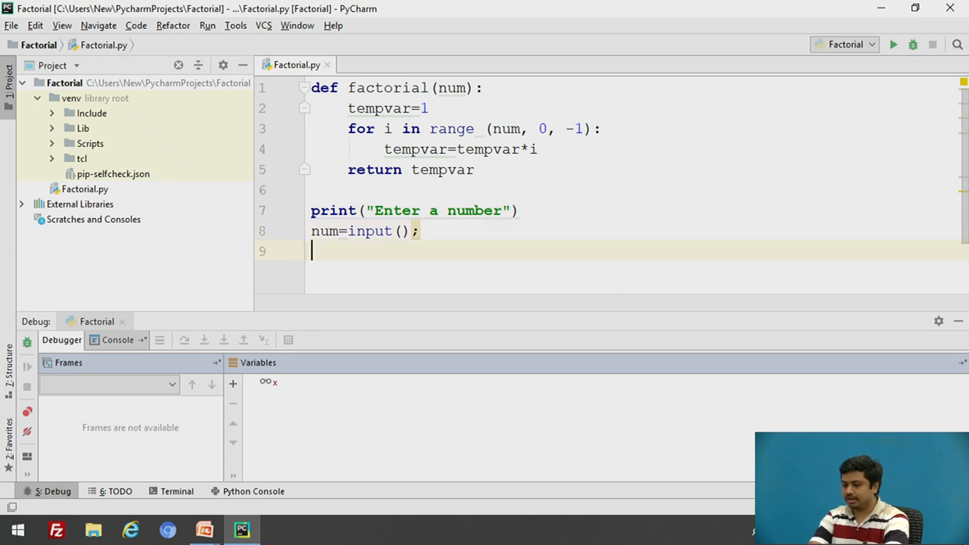
Add a final line print(factorial(num)) to output the result
text(print)
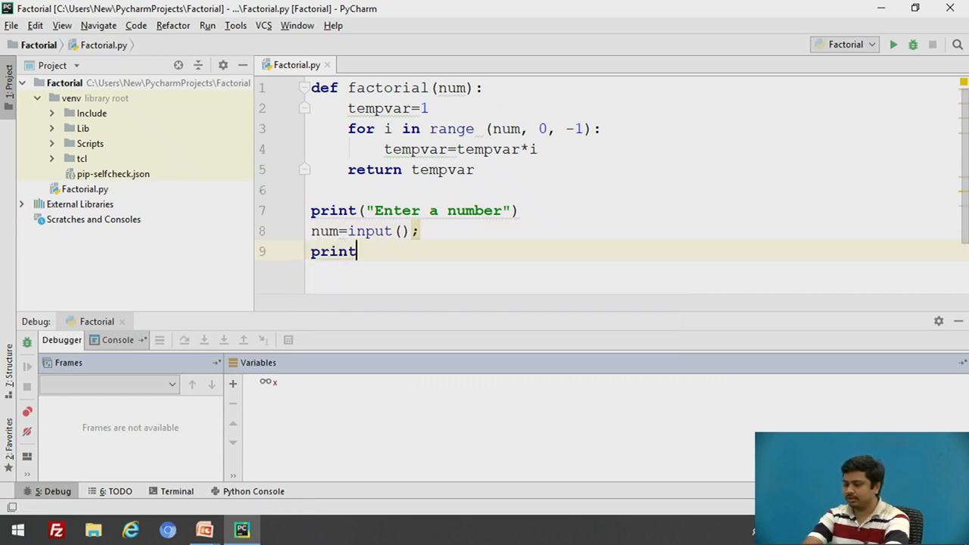
text(())
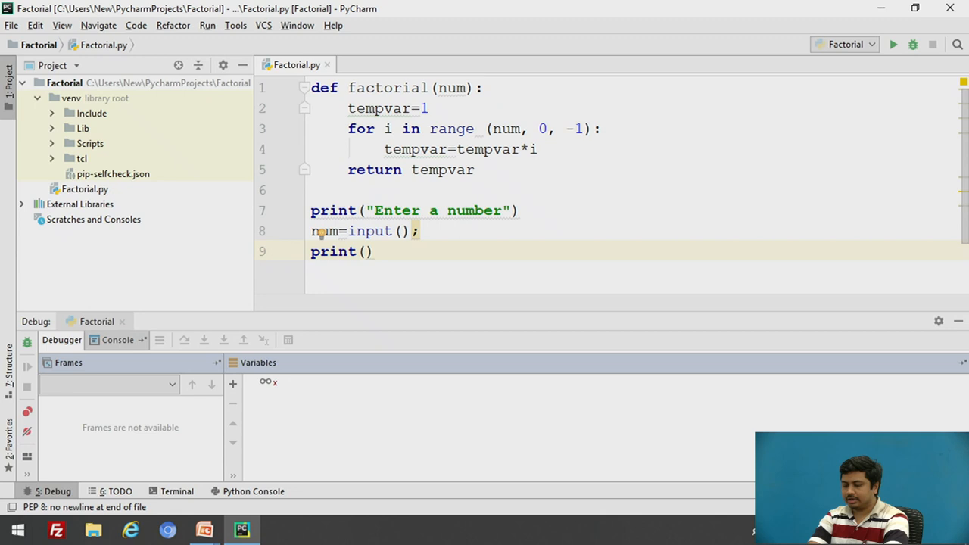
text(factorial)
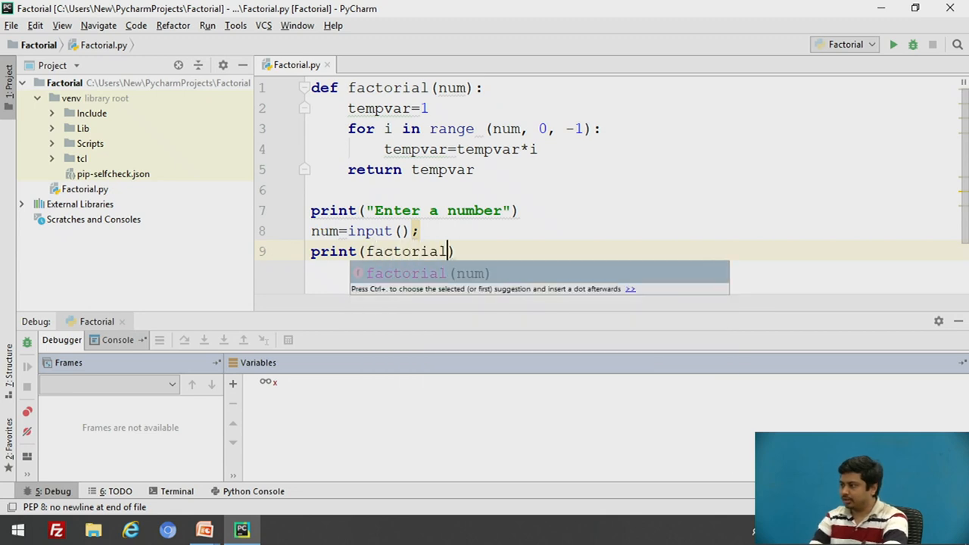
text(()
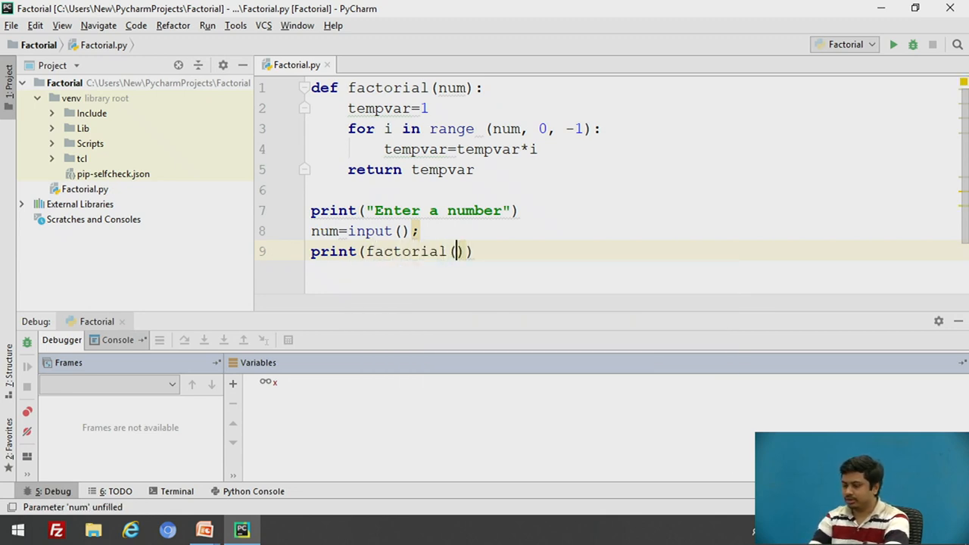
text(num)
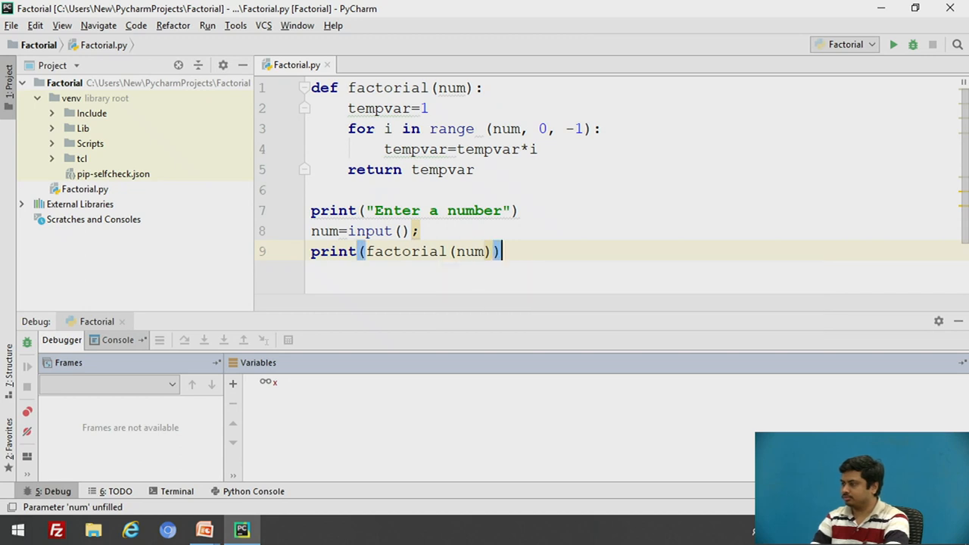
text(;)
key(enter)
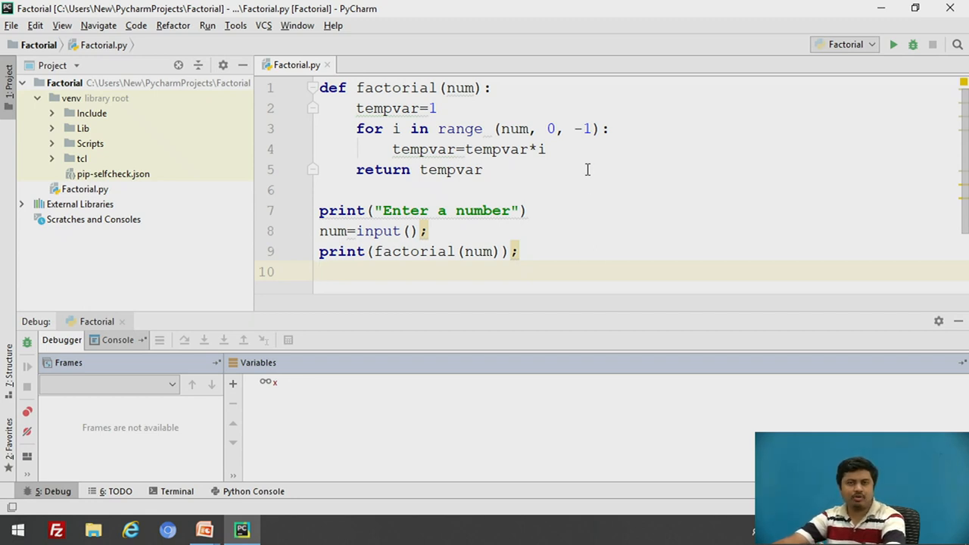
mouse_move(577, 250)
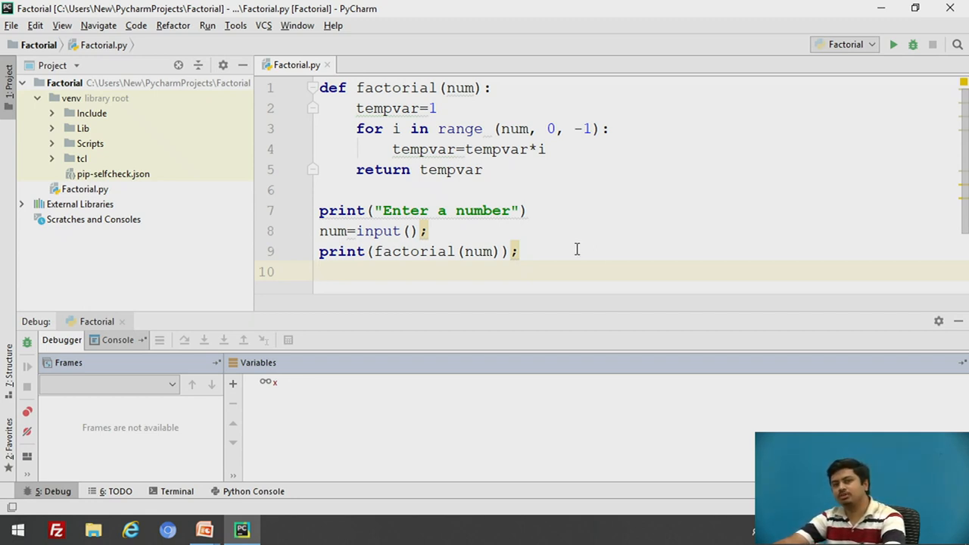
mouse_move(546, 242)
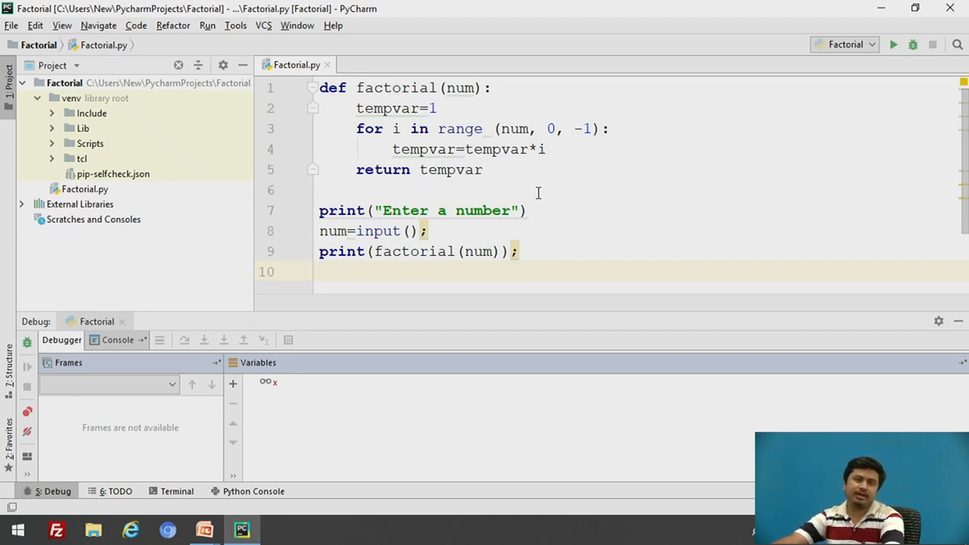
click(319, 271)
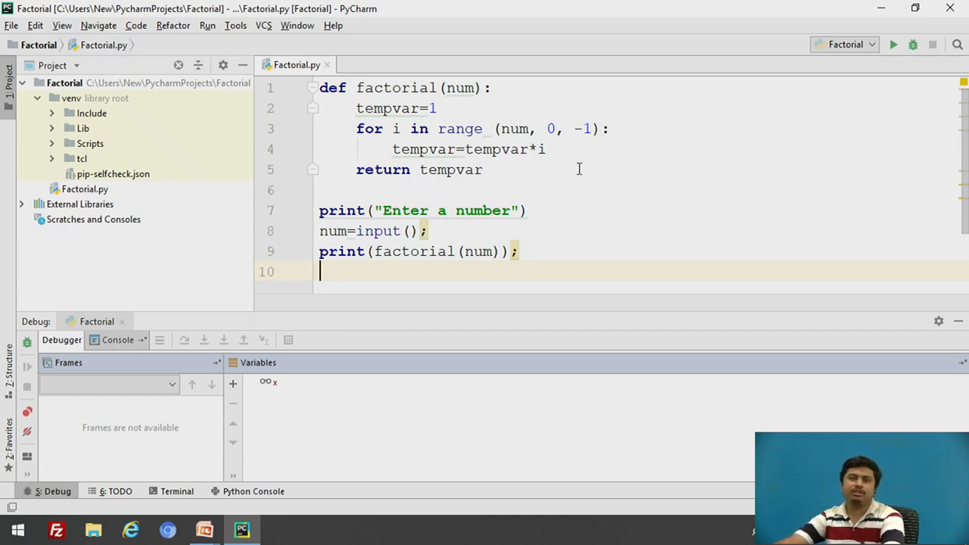
mouse_move(275, 181)
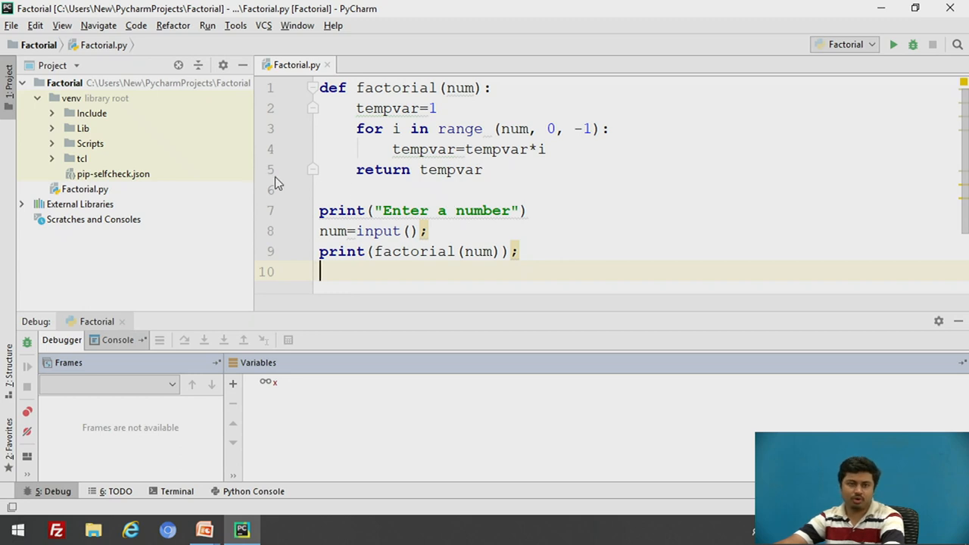
mouse_move(277, 176)
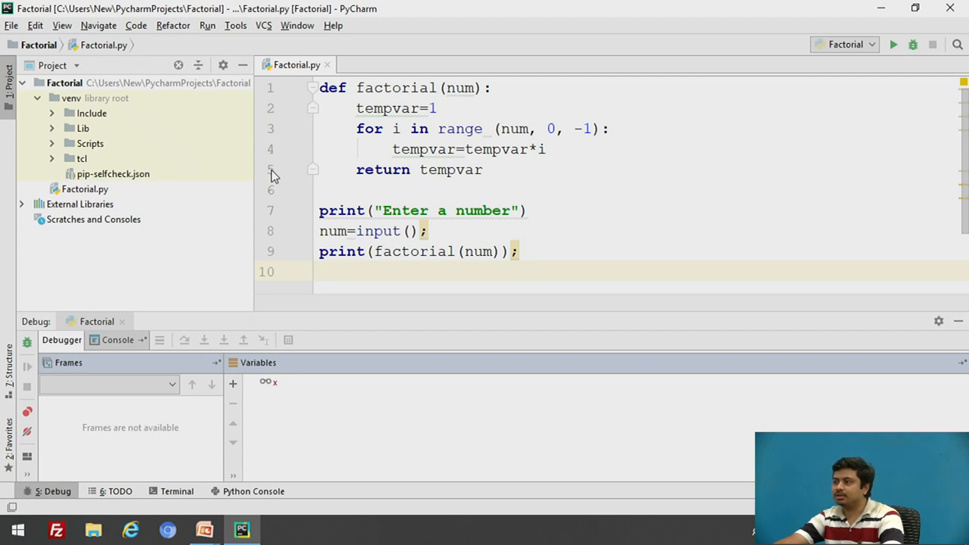
mouse_move(284, 118)
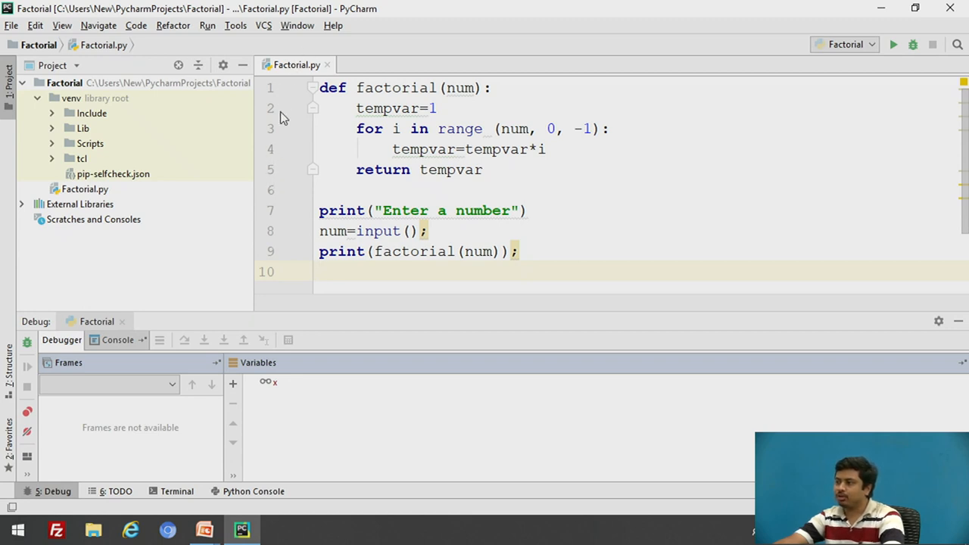
mouse_move(273, 176)
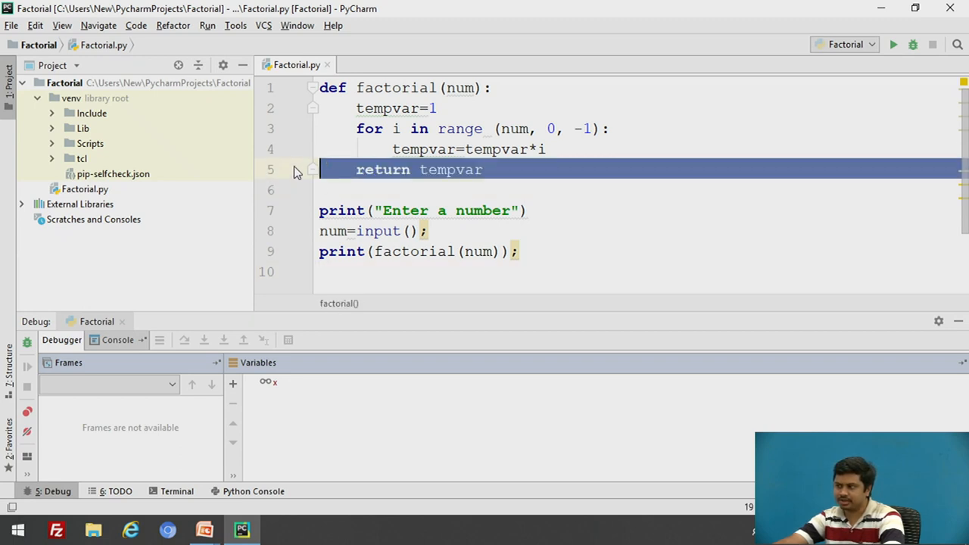
click(292, 170)
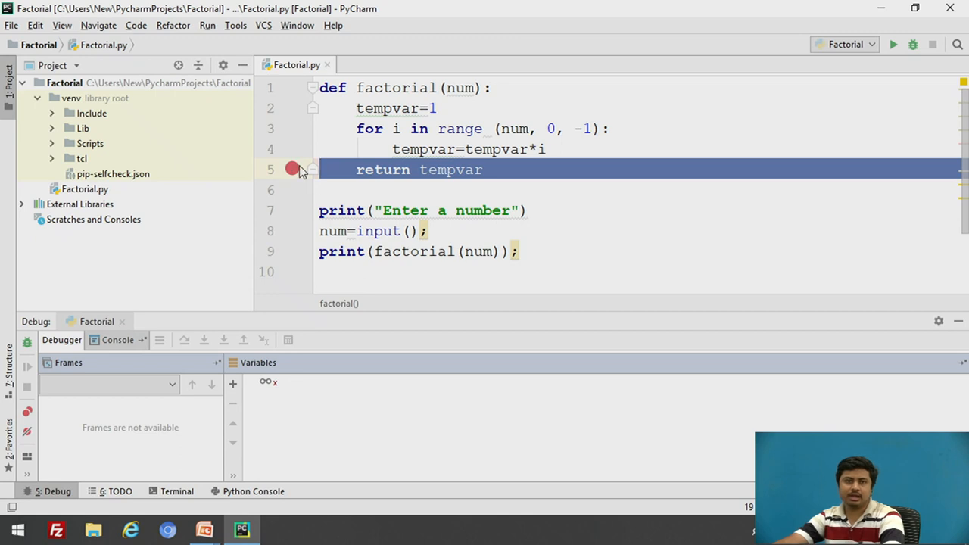
mouse_move(315, 180)
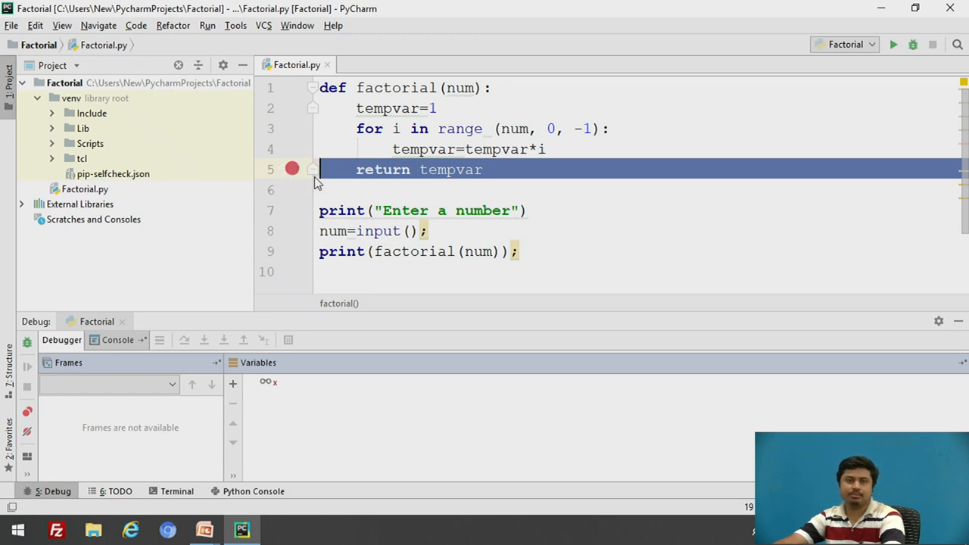
mouse_move(354, 174)
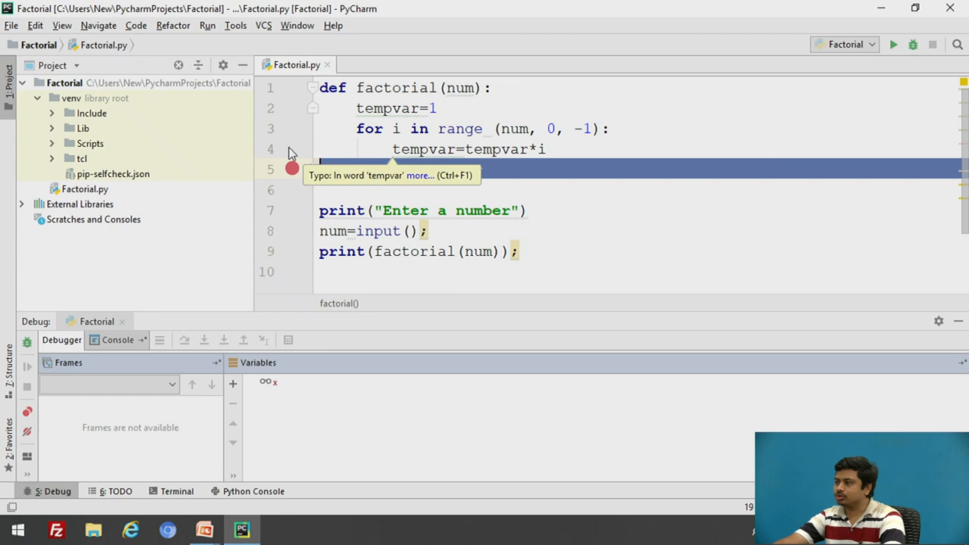
text(return tempvar)
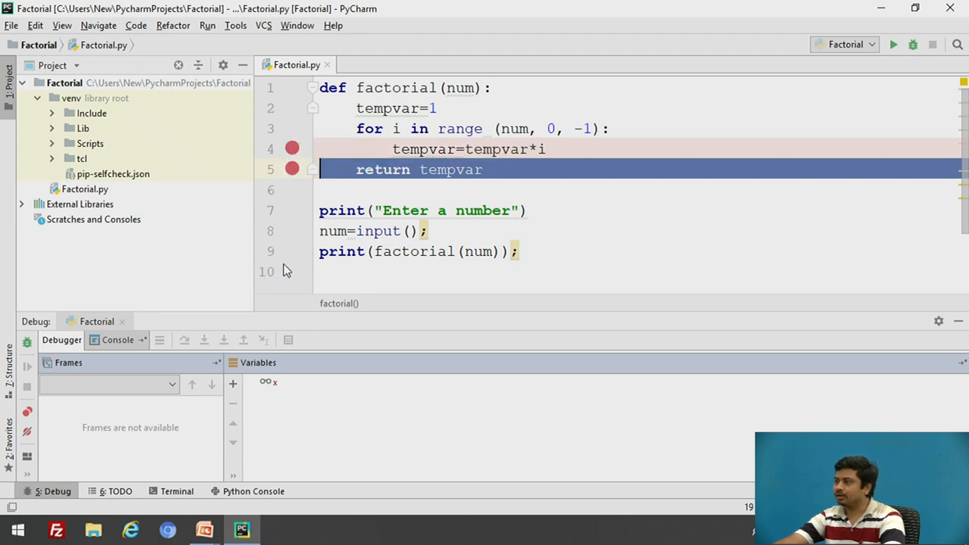
mouse_move(288, 237)
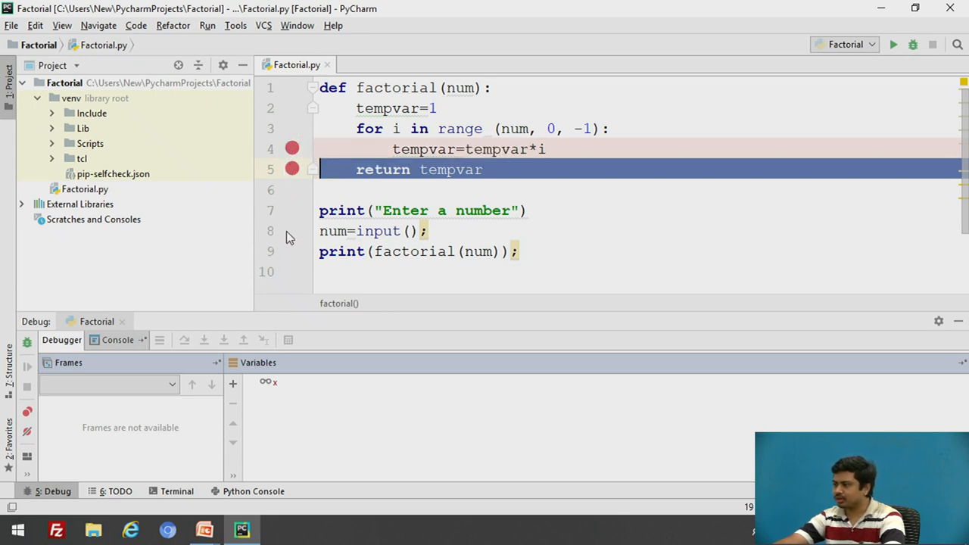
mouse_move(294, 257)
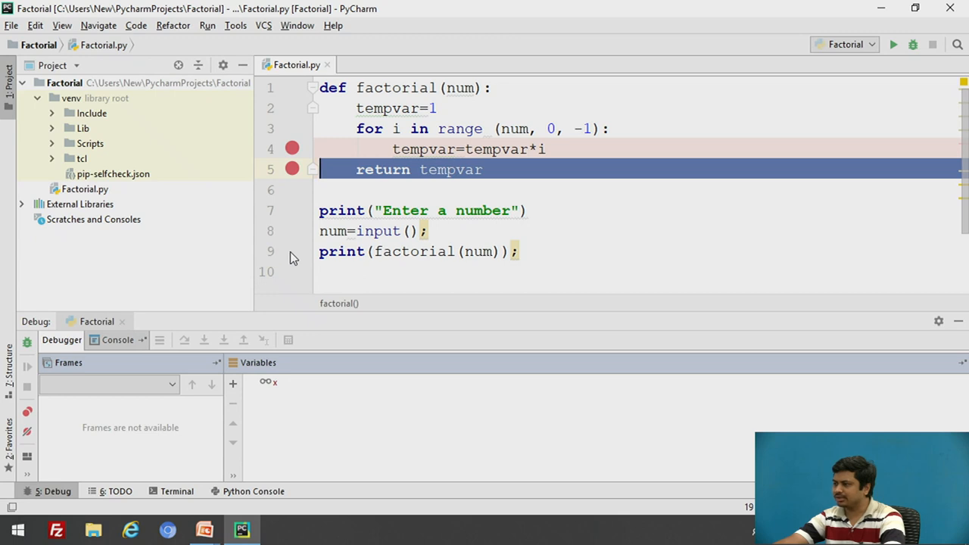
mouse_move(297, 209)
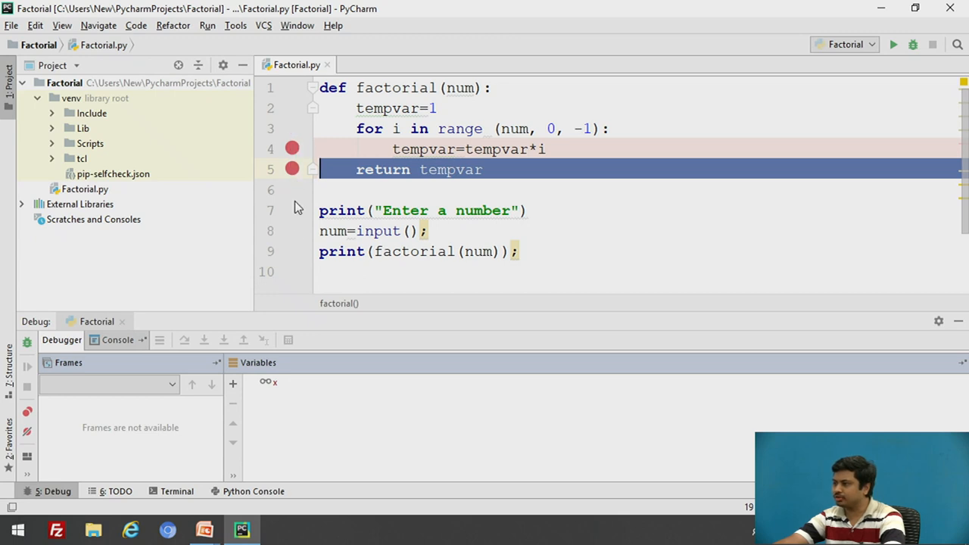
mouse_move(515, 251)
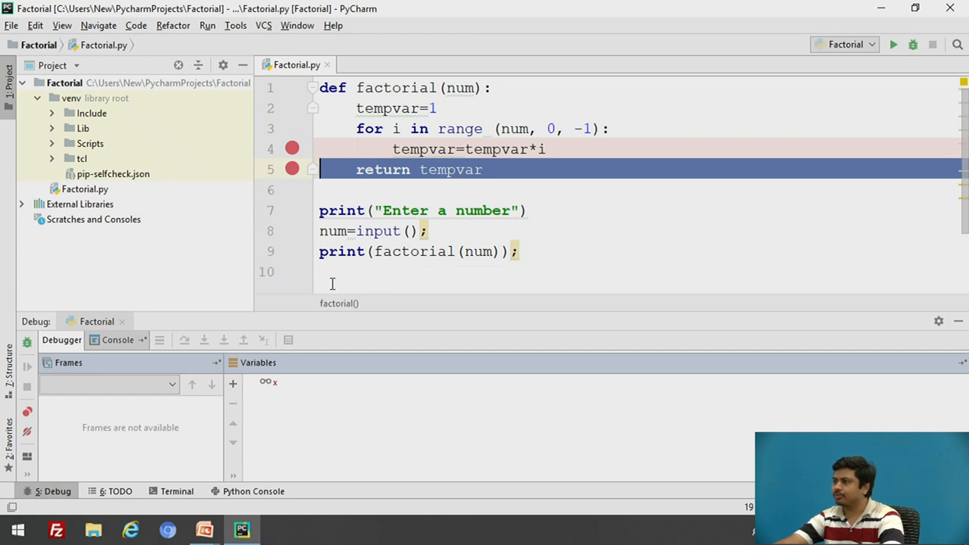
mouse_move(371, 230)
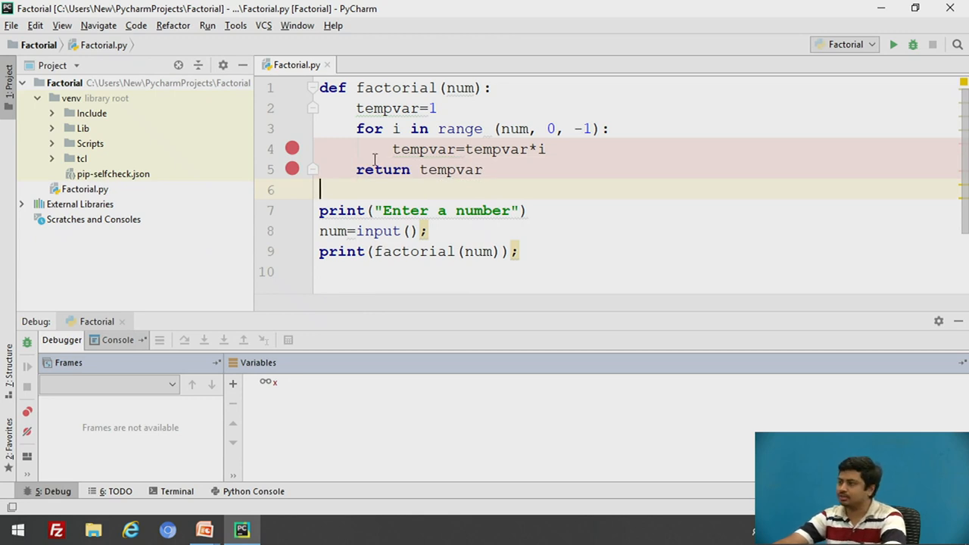
mouse_move(197, 61)
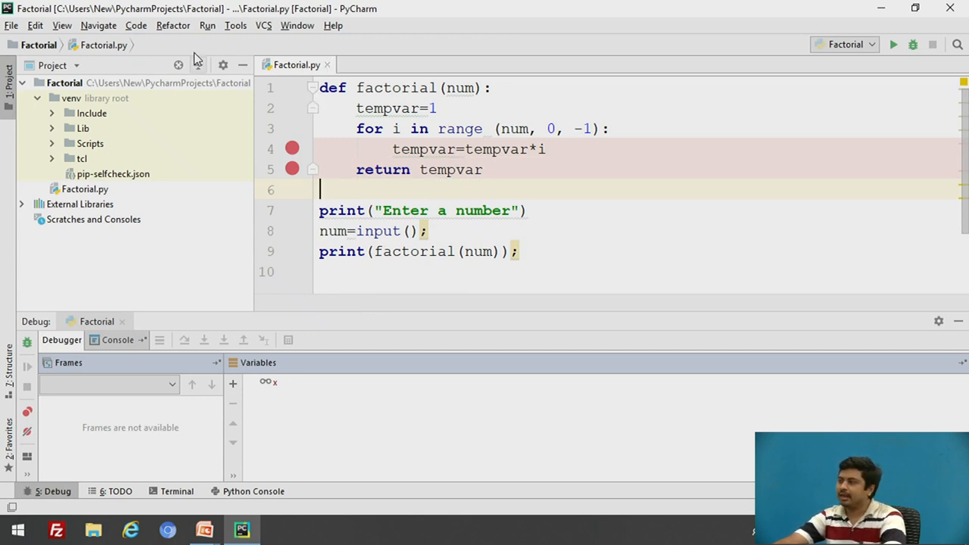
Relaunch Factorial under the debugger via Run > Debug 'Factorial'
click(205, 24)
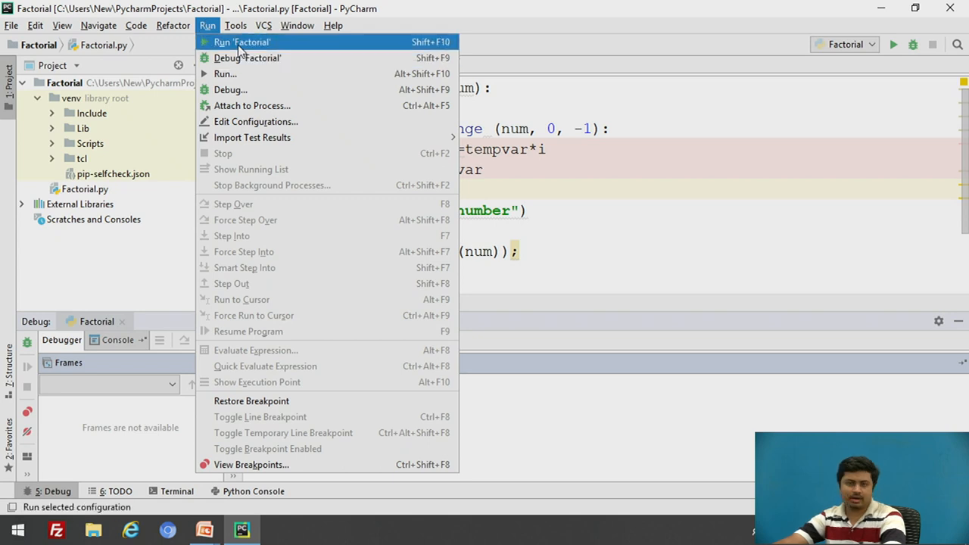
mouse_move(230, 89)
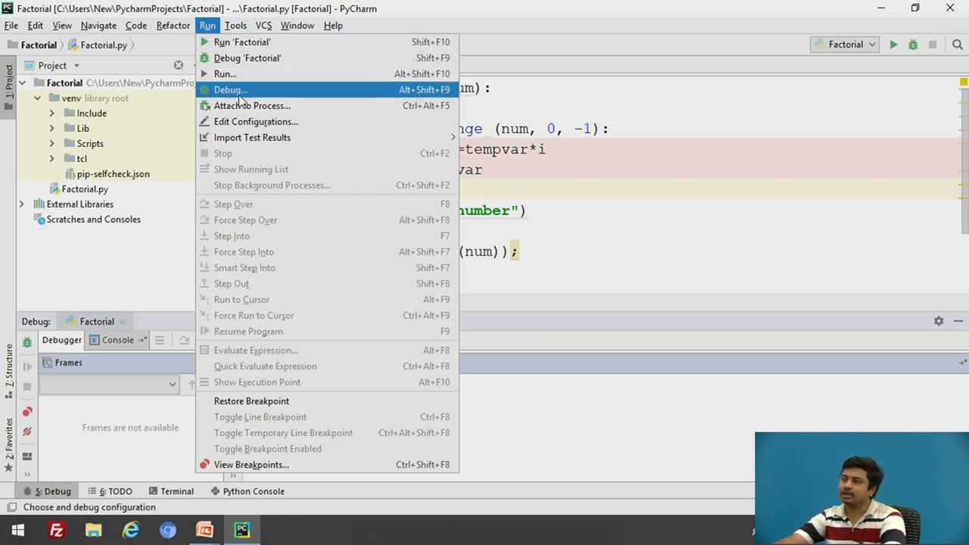
mouse_move(247, 58)
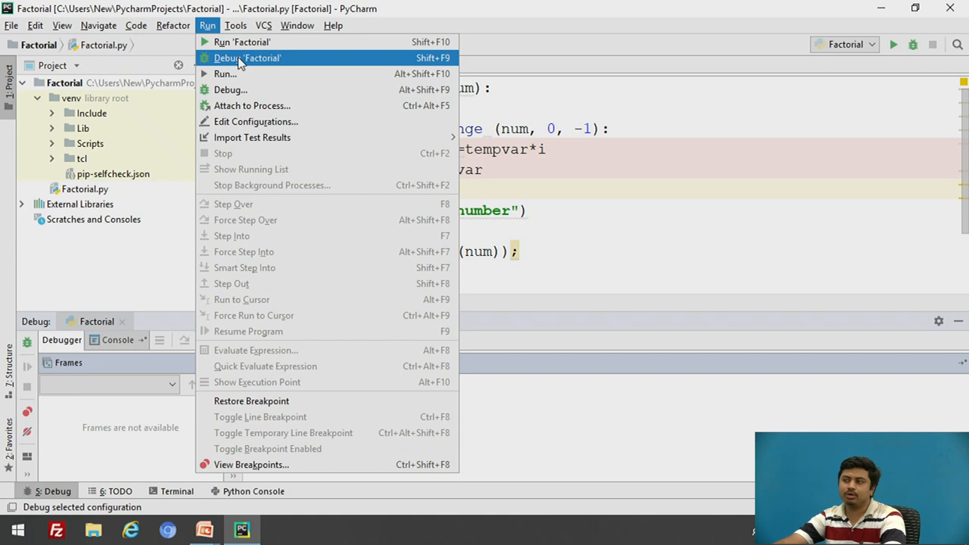
mouse_move(230, 90)
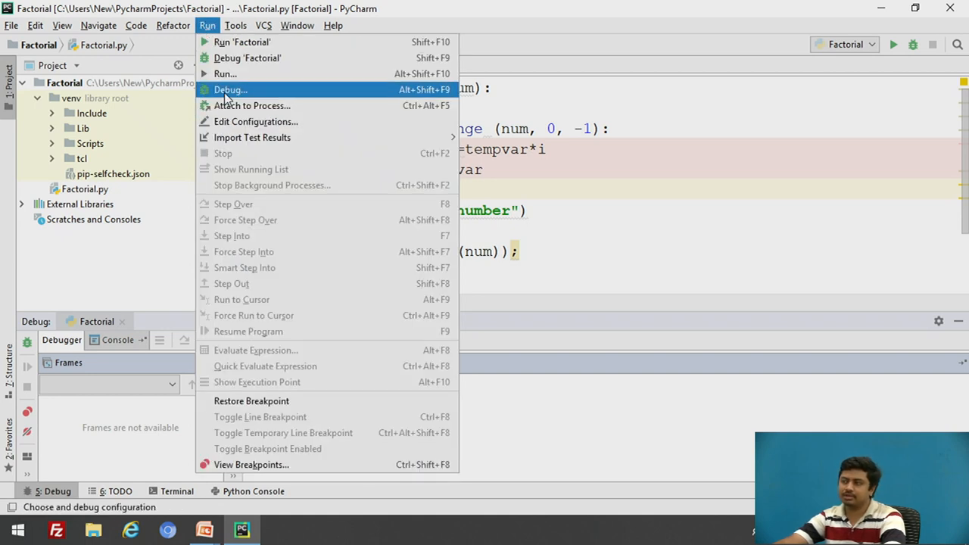
mouse_move(224, 72)
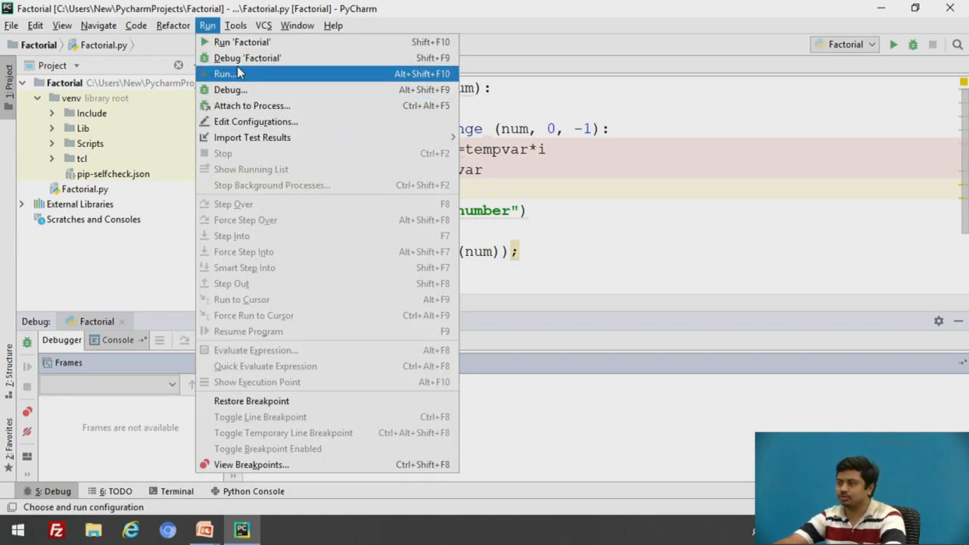
click(247, 57)
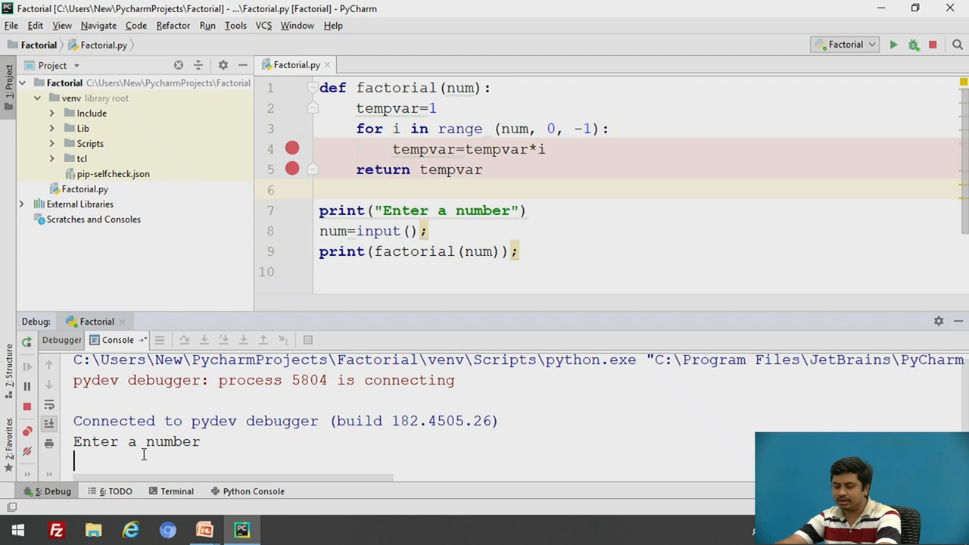
Enter 5 in the Debug console so execution pauses at the line 4 breakpoint
text(5)
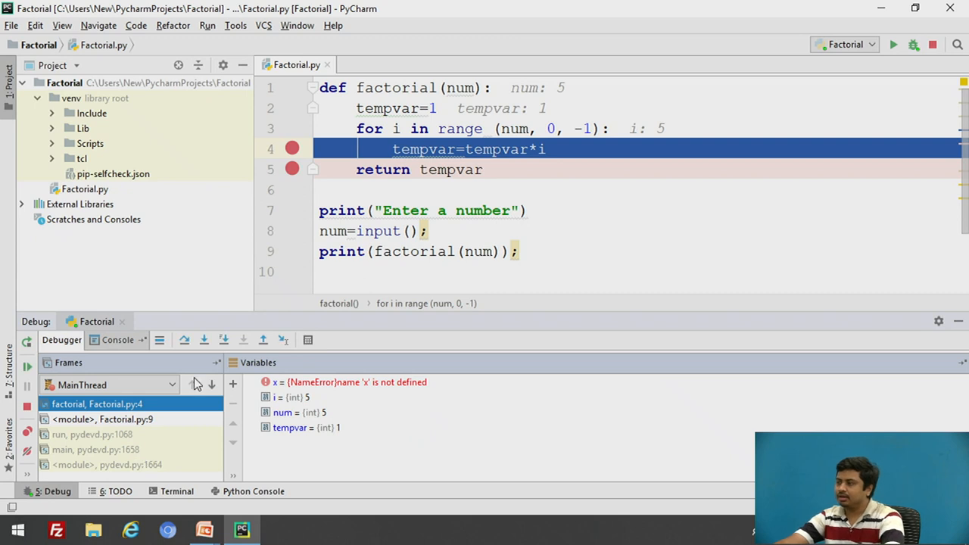
mouse_move(75, 361)
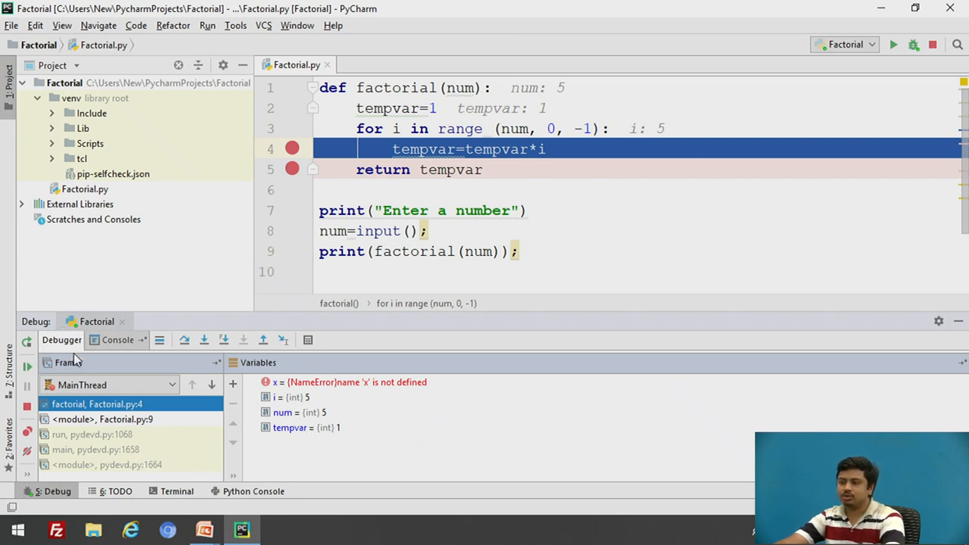
mouse_move(58, 345)
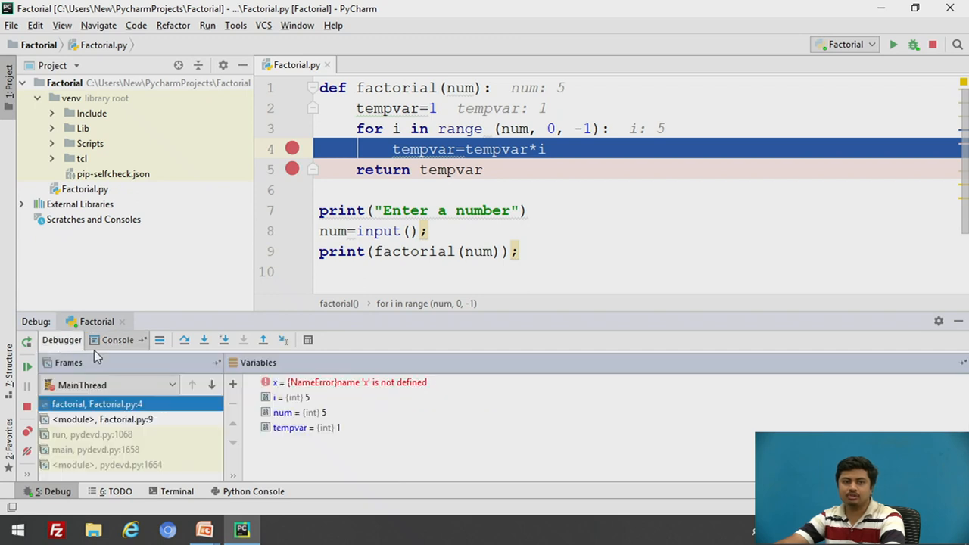
mouse_move(302, 156)
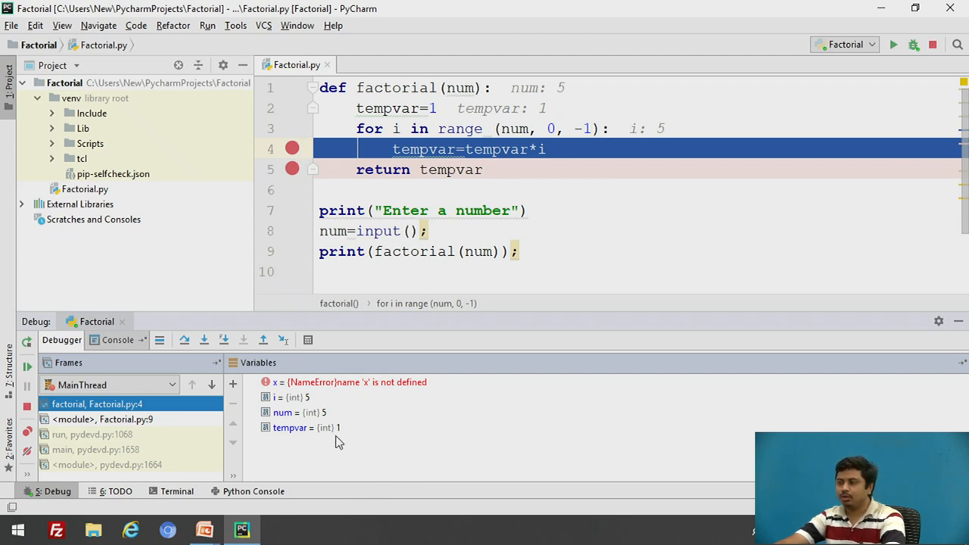
mouse_move(304, 442)
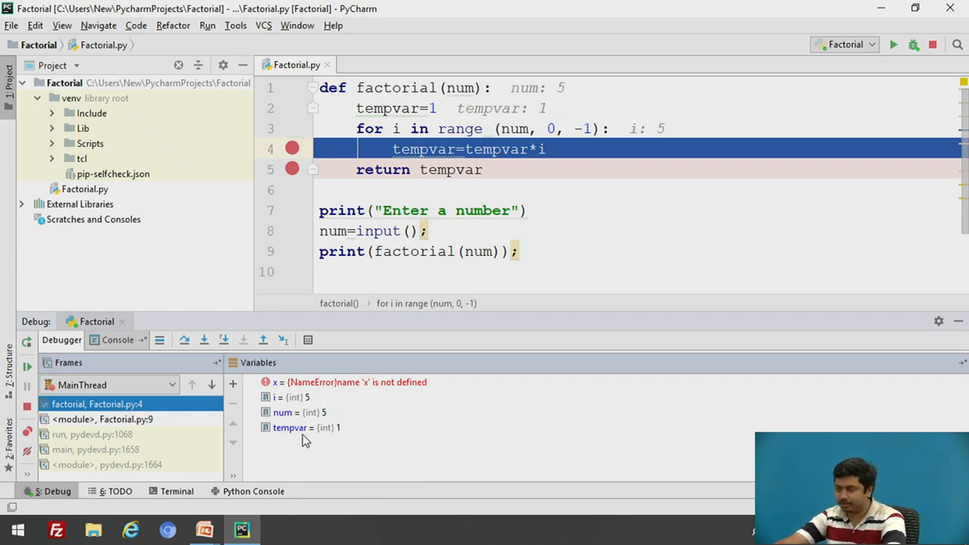
mouse_move(342, 391)
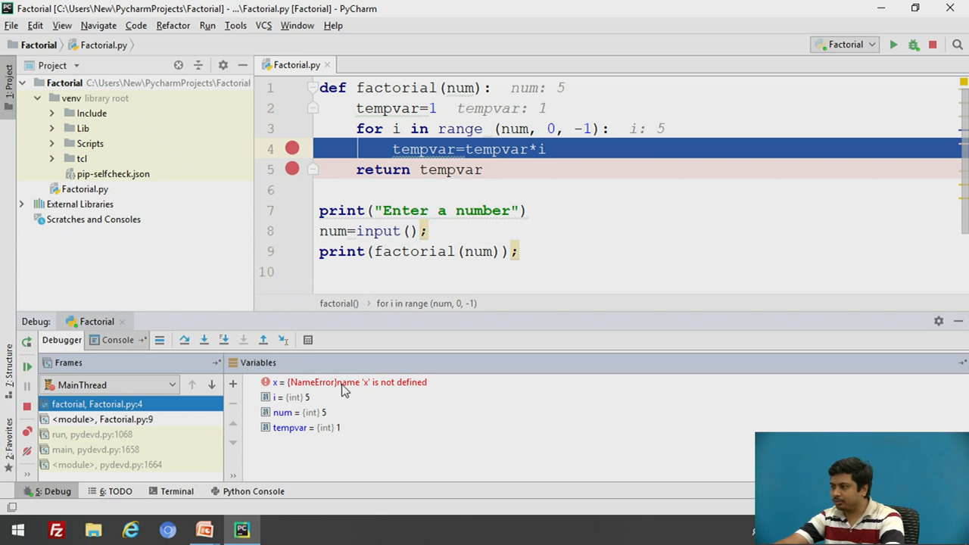
Remove the undefined x watch from the Variables pane
right_click(341, 382)
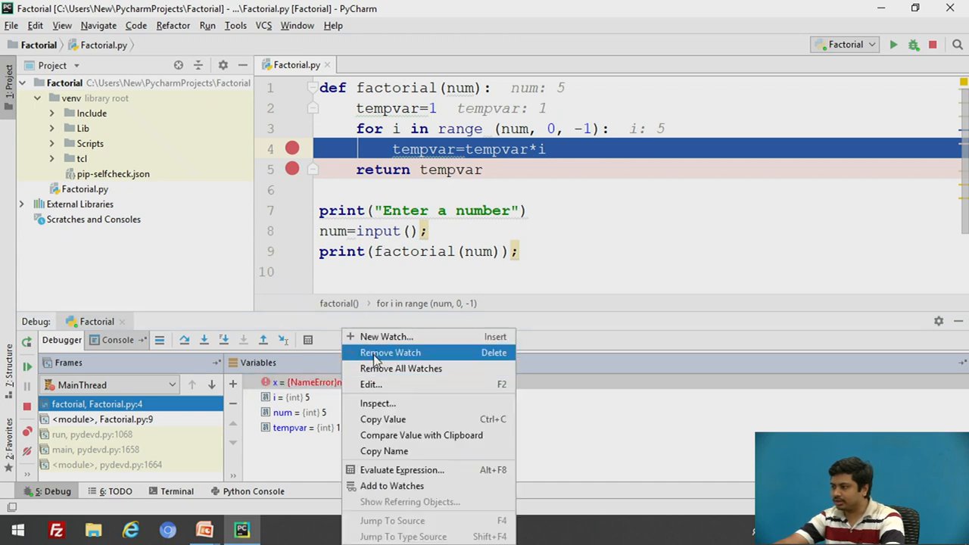
click(390, 352)
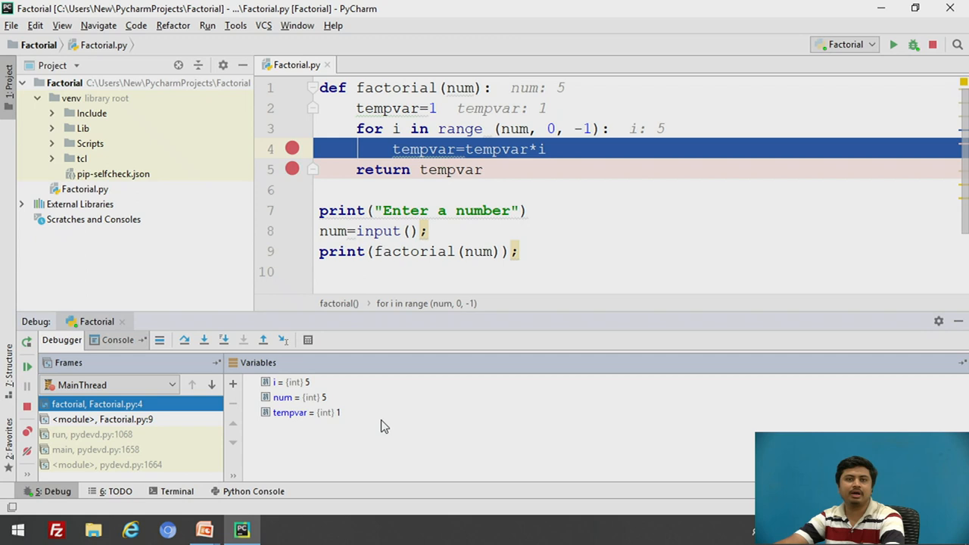
mouse_move(295, 421)
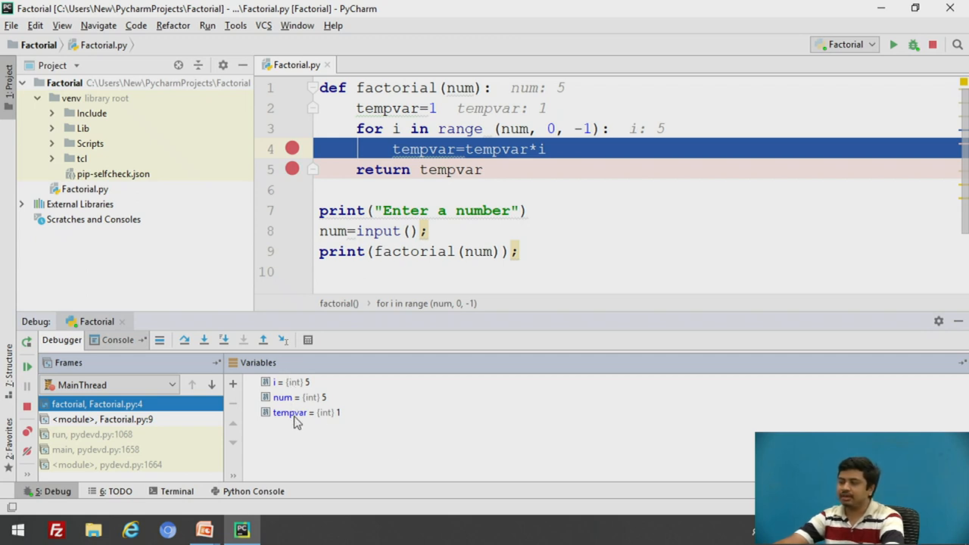
mouse_move(391, 456)
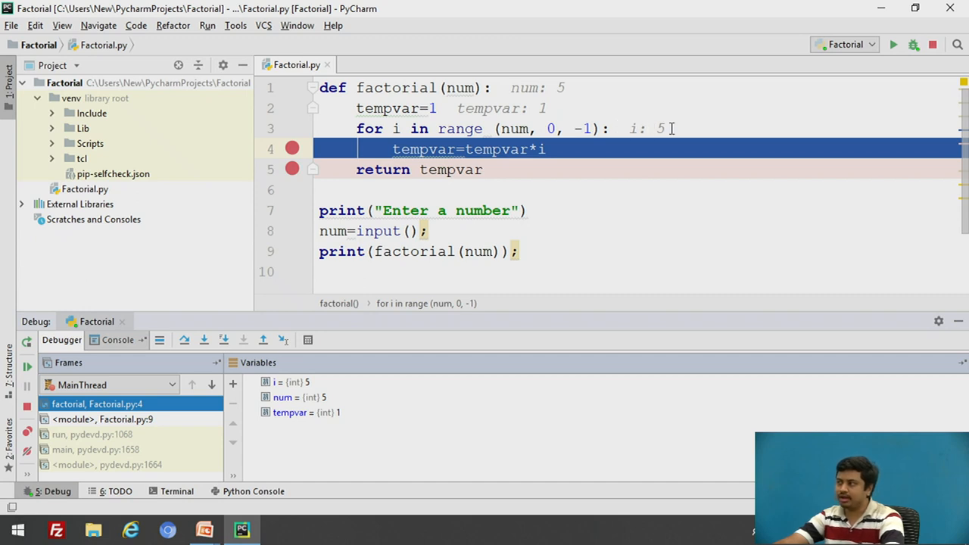
mouse_move(306, 387)
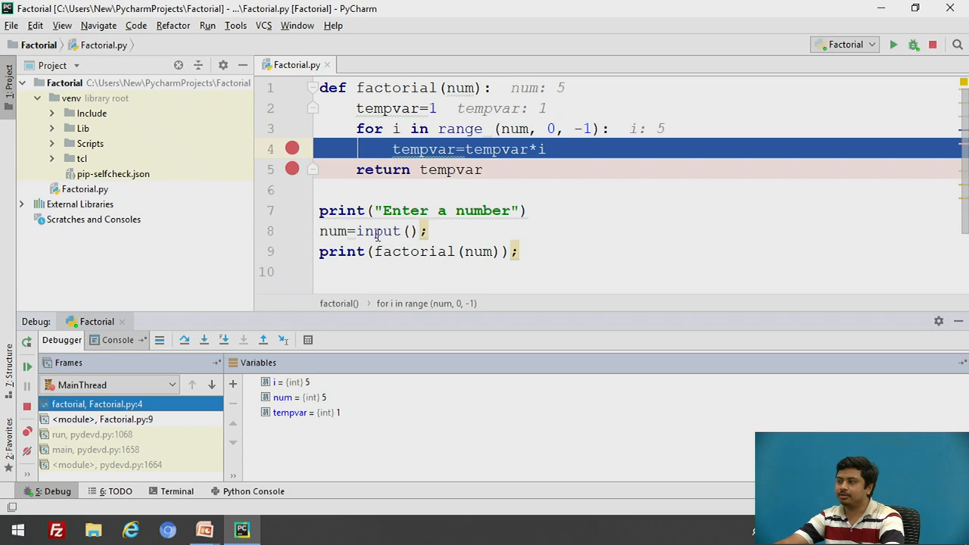
mouse_move(233, 342)
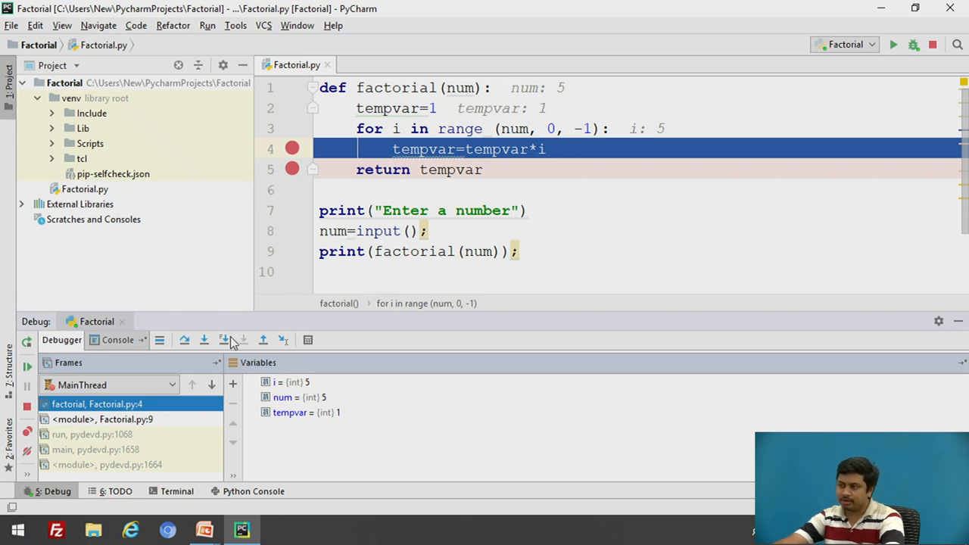
mouse_move(293, 148)
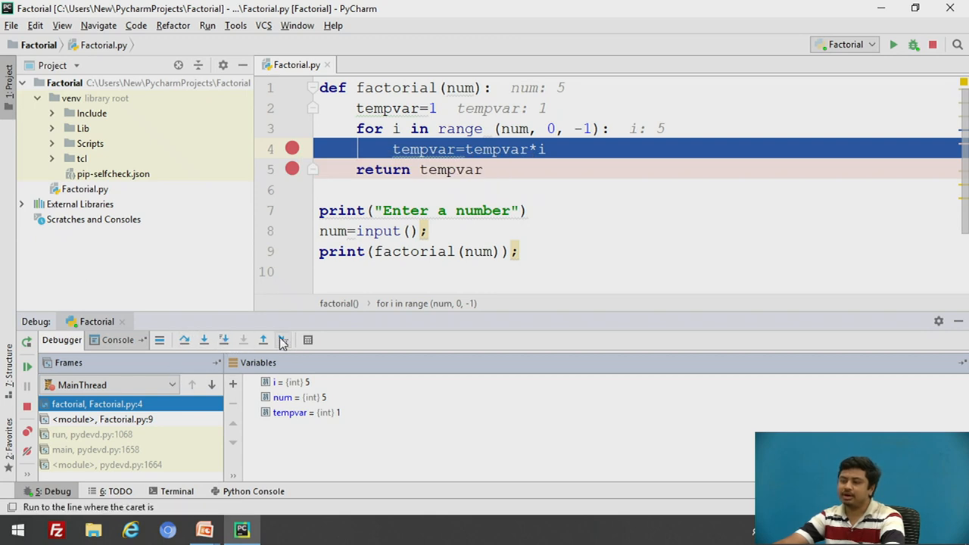
mouse_move(185, 340)
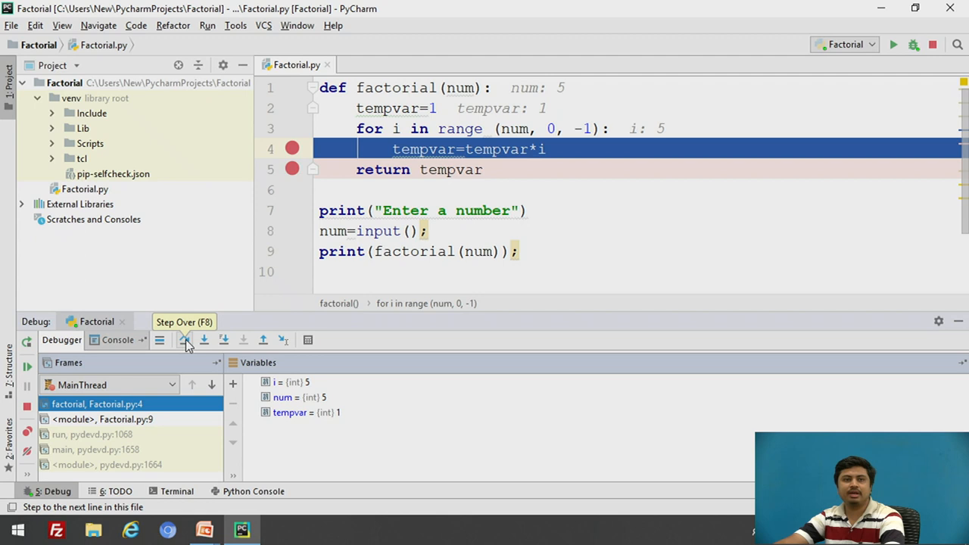
mouse_move(189, 342)
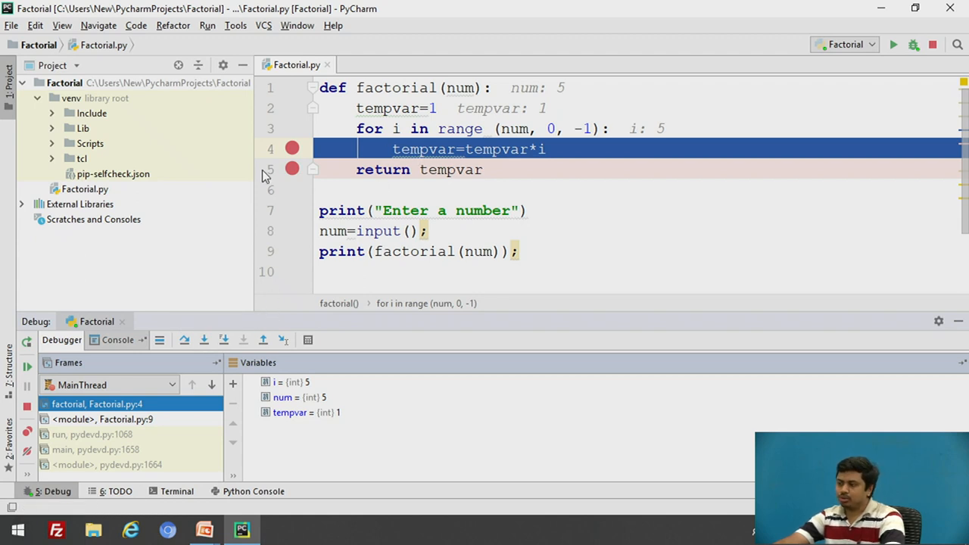
mouse_move(184, 339)
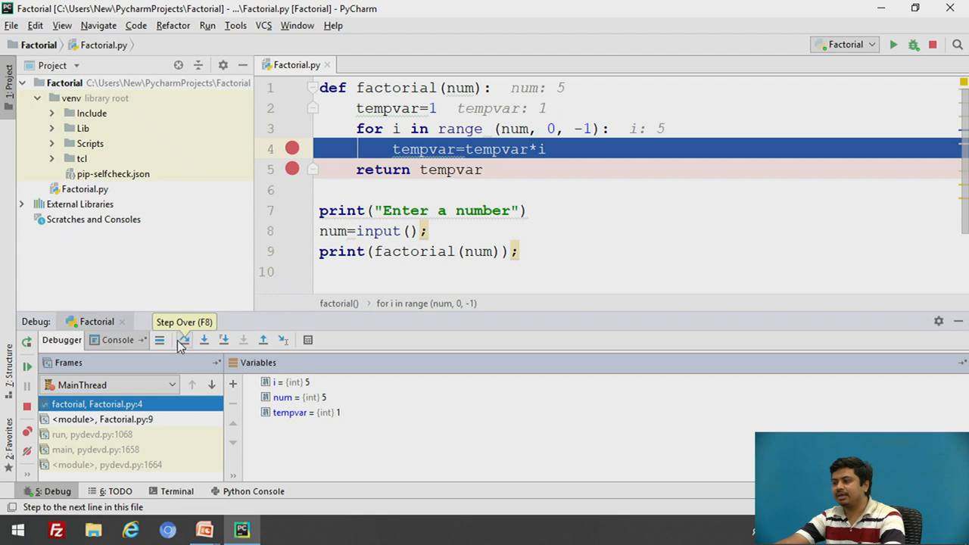
mouse_move(520, 357)
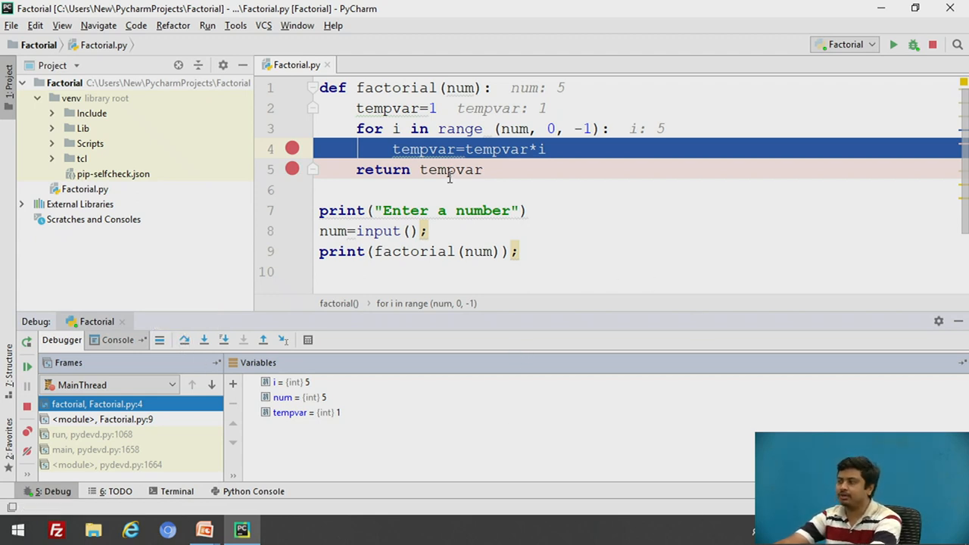
mouse_move(424, 148)
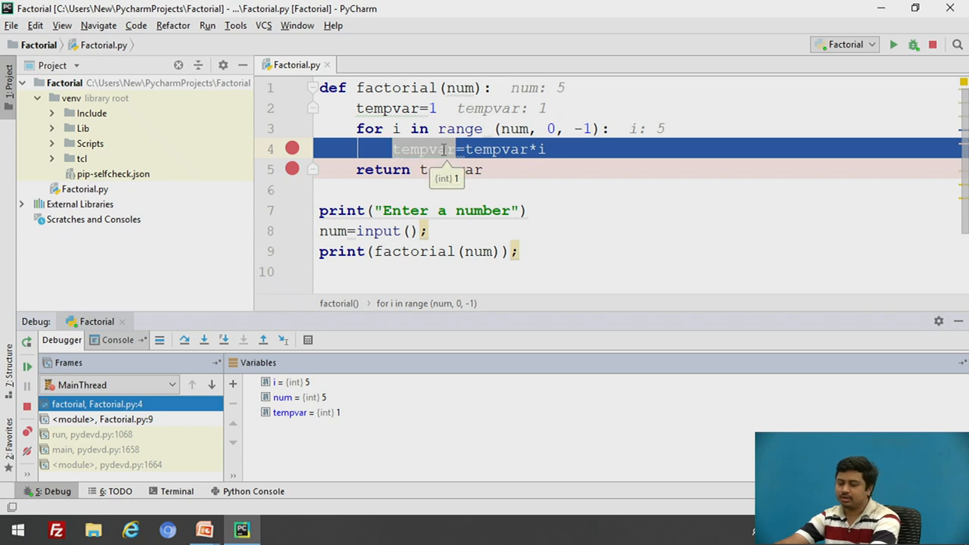
mouse_move(632, 235)
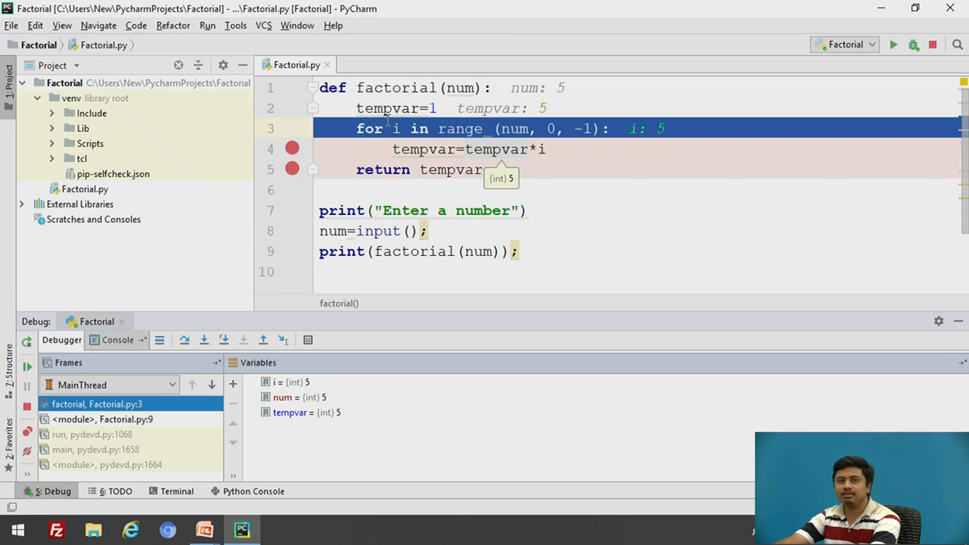
mouse_move(431, 128)
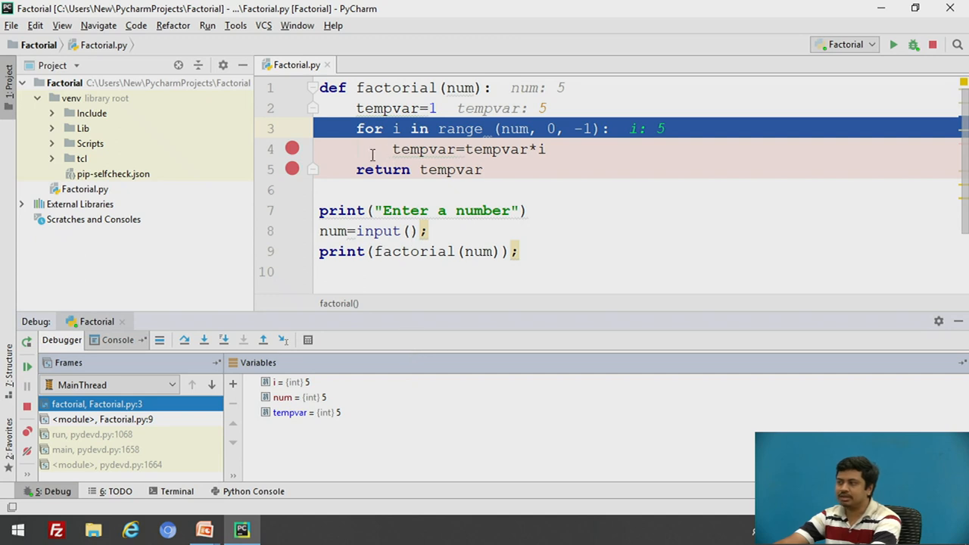
mouse_move(345, 402)
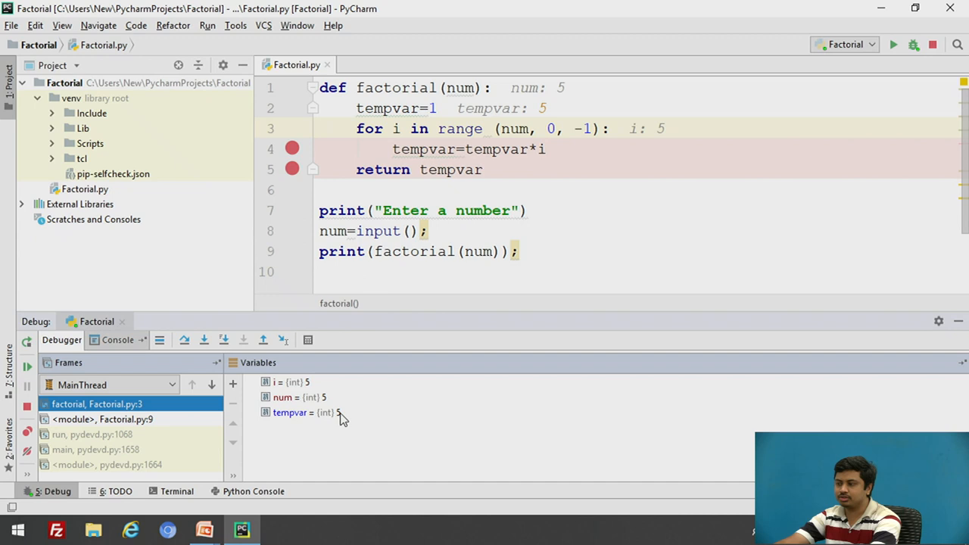
Step Over through the loop until i is 1 and tempvar shows 120
click(202, 339)
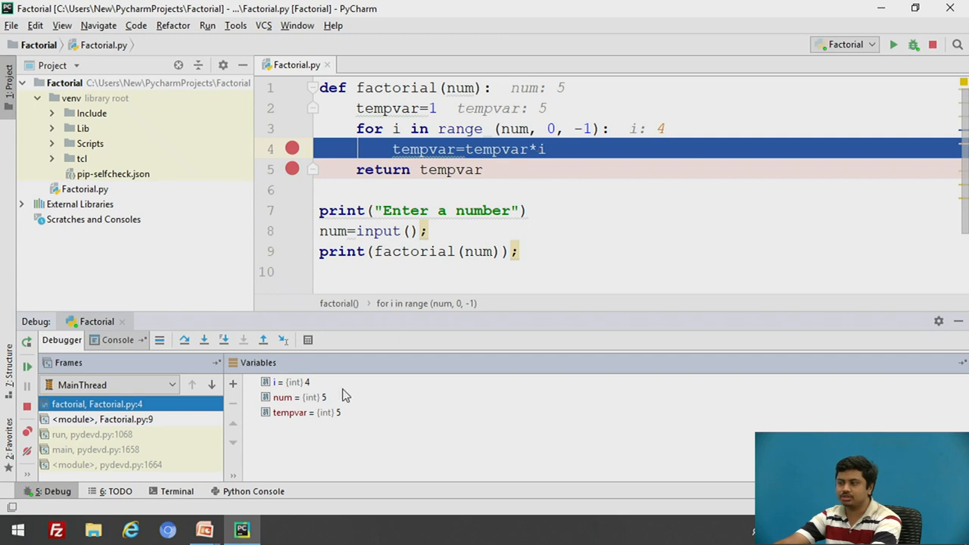
mouse_move(339, 423)
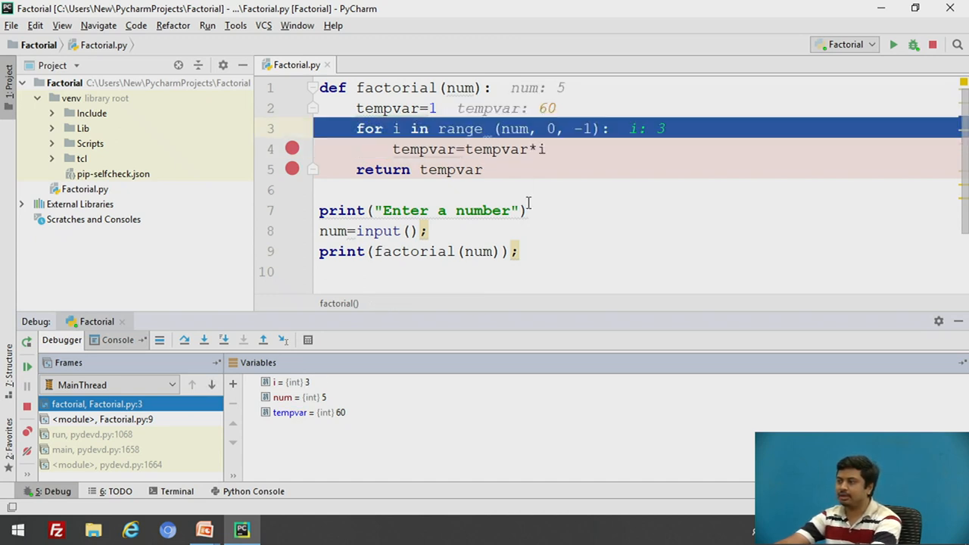
click(203, 340)
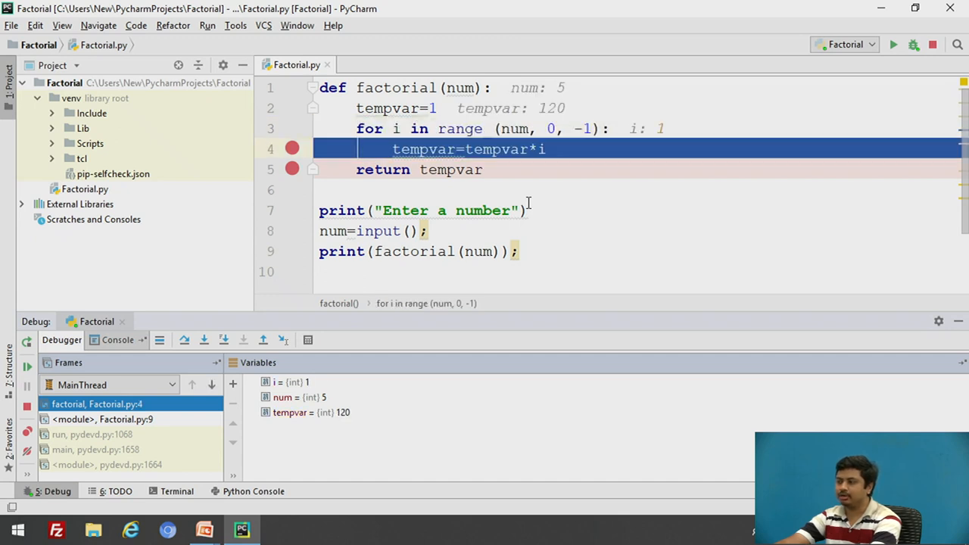
Step to the return line, check the Console output, then Resume Program so it prints 120 and exits
click(185, 339)
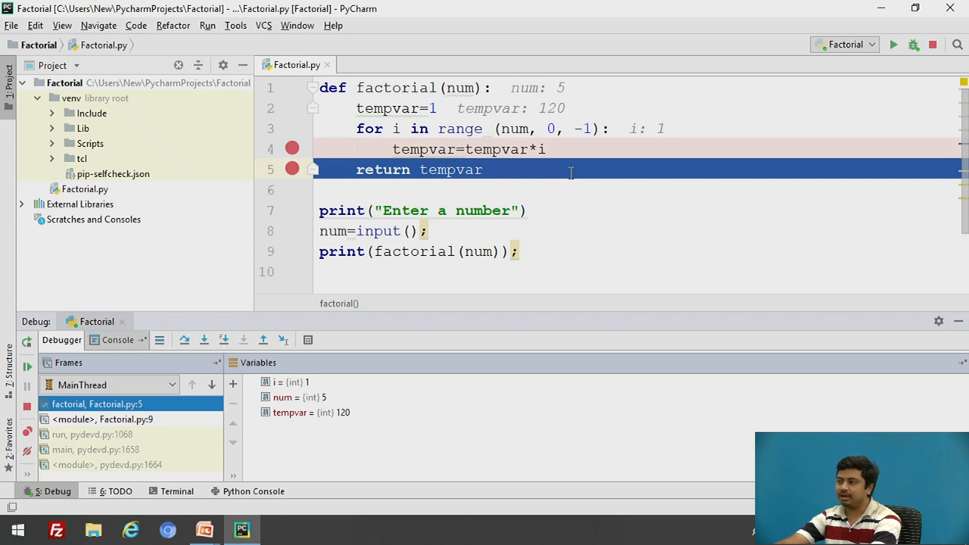
mouse_move(453, 100)
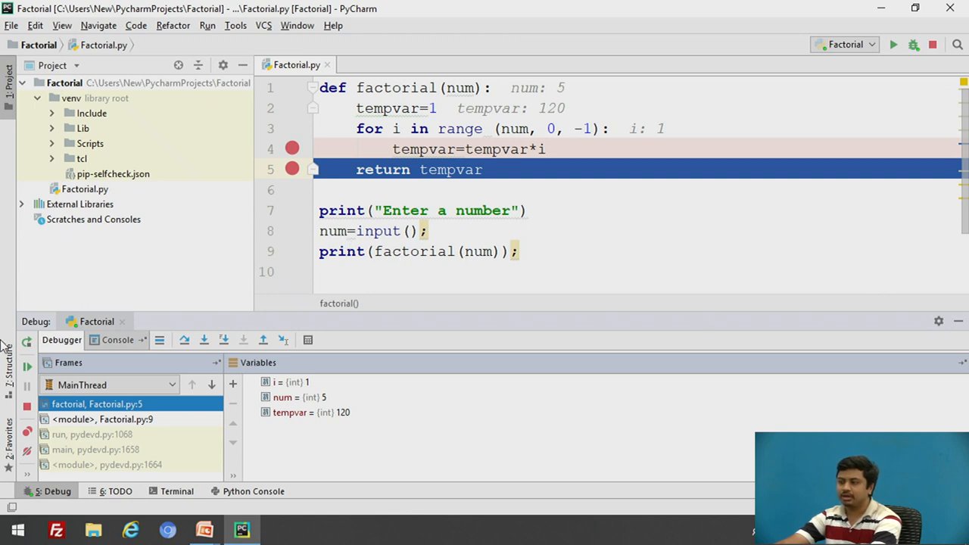
click(117, 339)
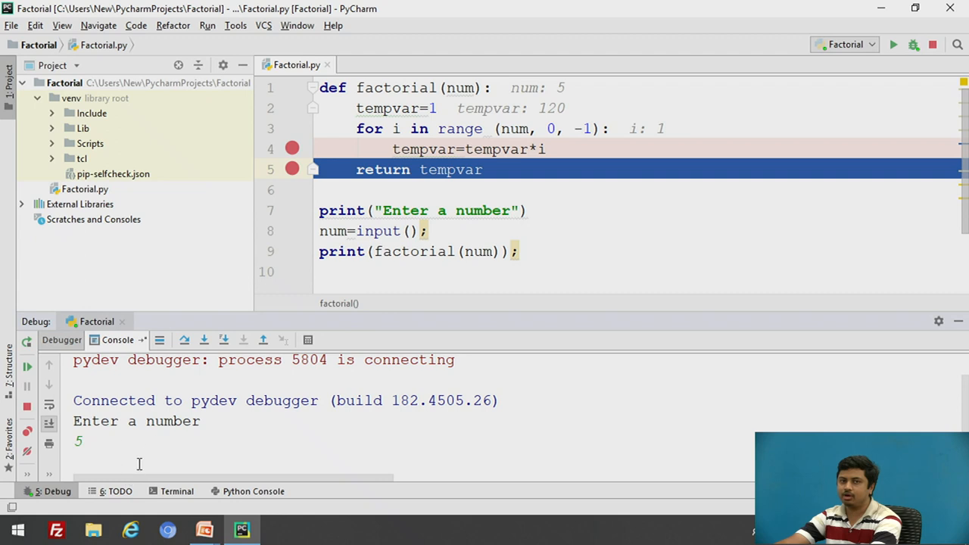
click(61, 339)
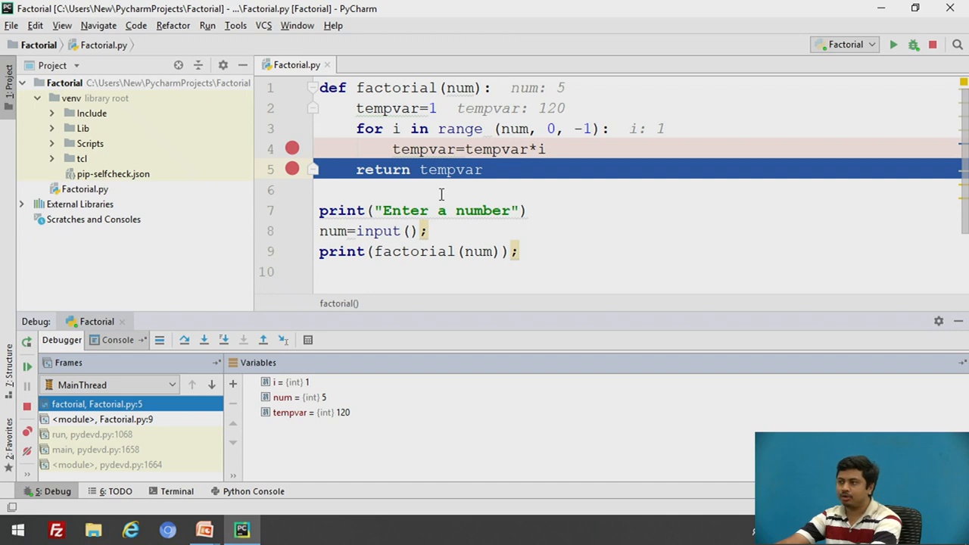
click(185, 339)
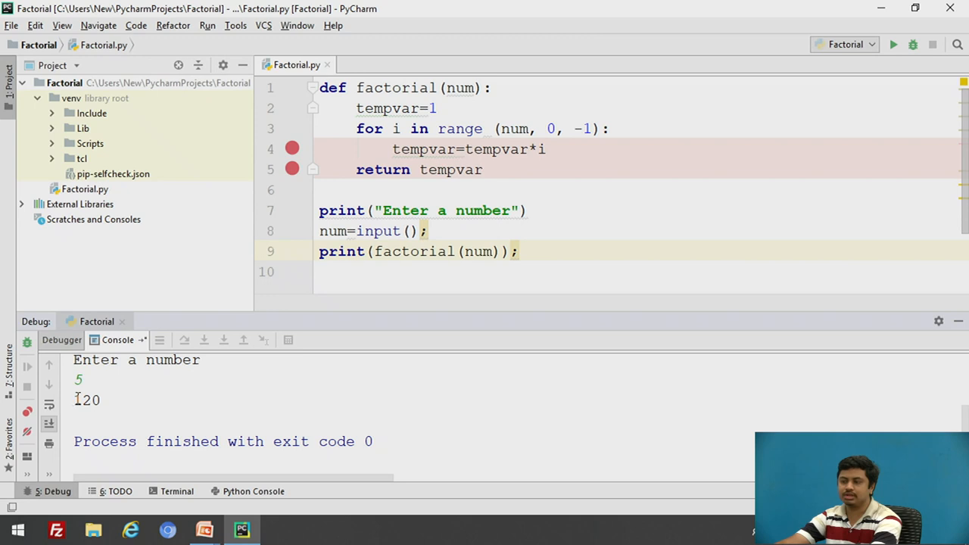
double_click(86, 400)
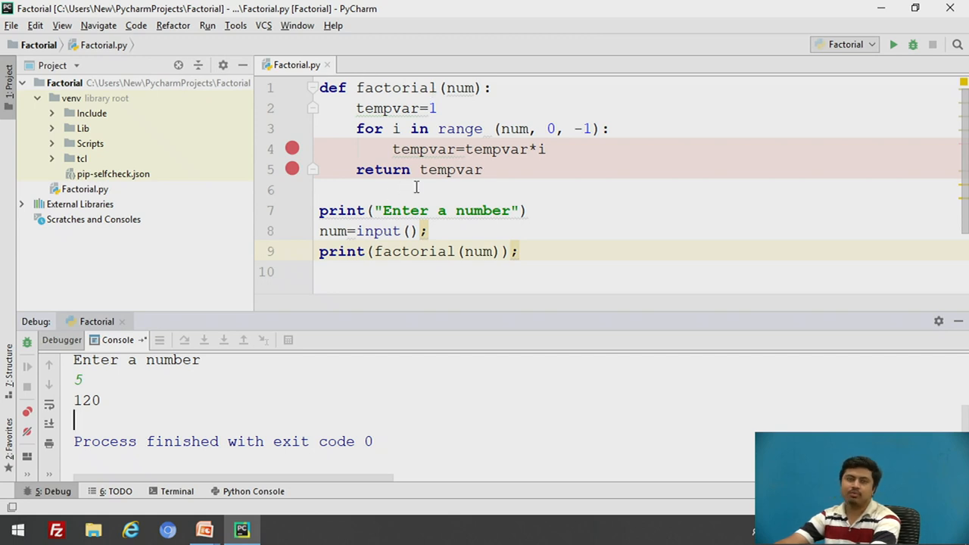
mouse_move(417, 187)
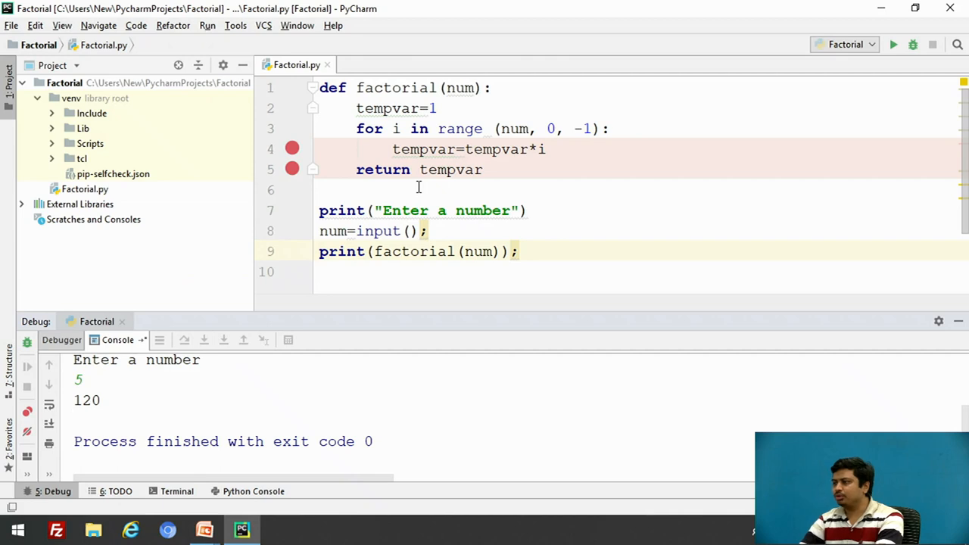
click(418, 189)
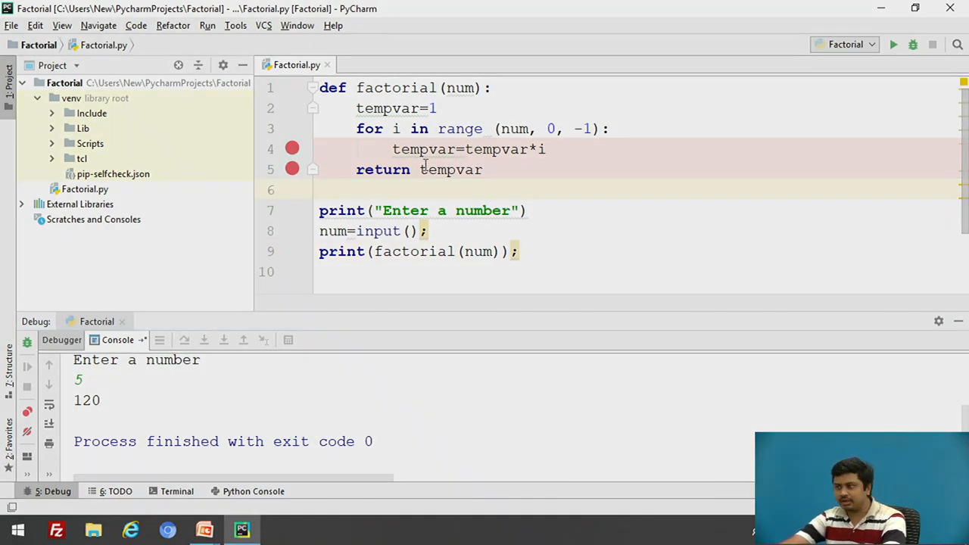
click(207, 24)
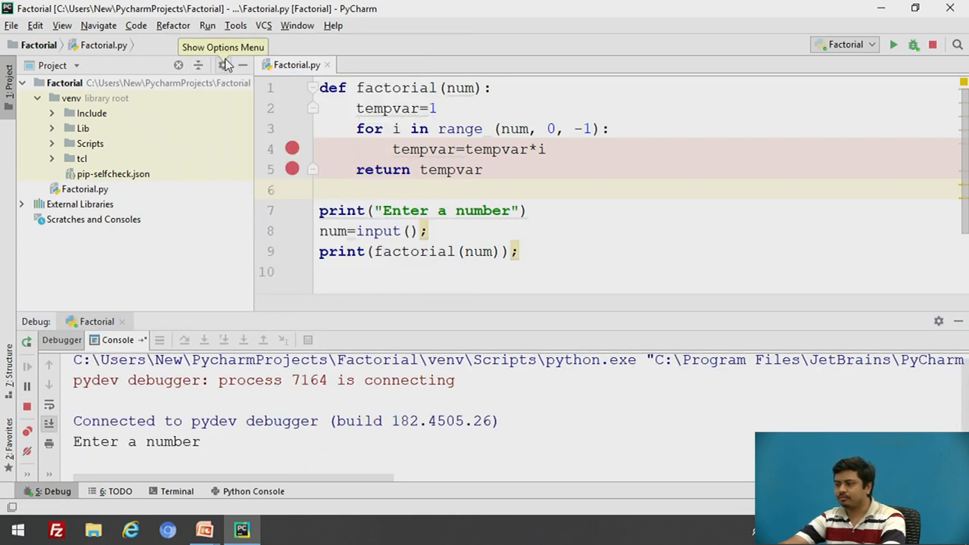
Enter 3 in the Console so the debugger pauses at the line 4 breakpoint
click(124, 460)
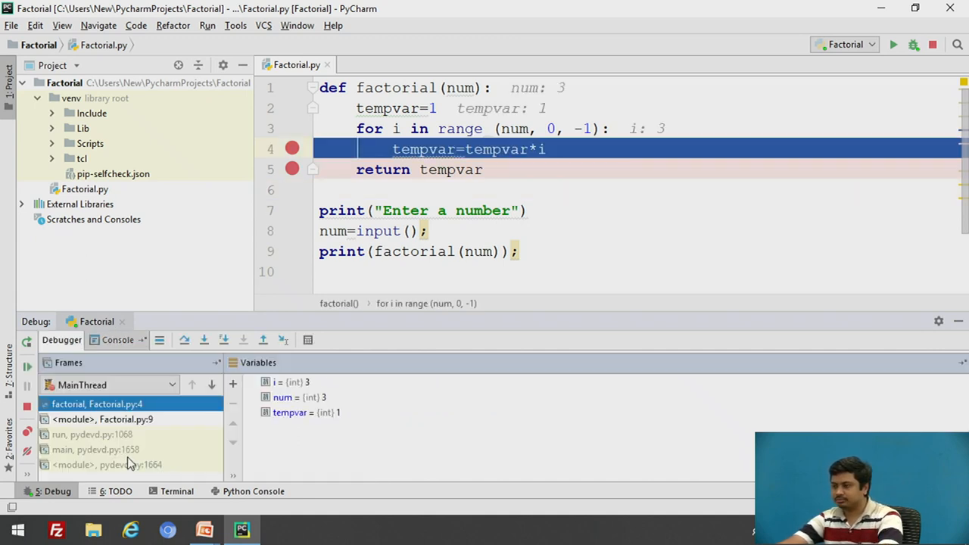
mouse_move(99, 448)
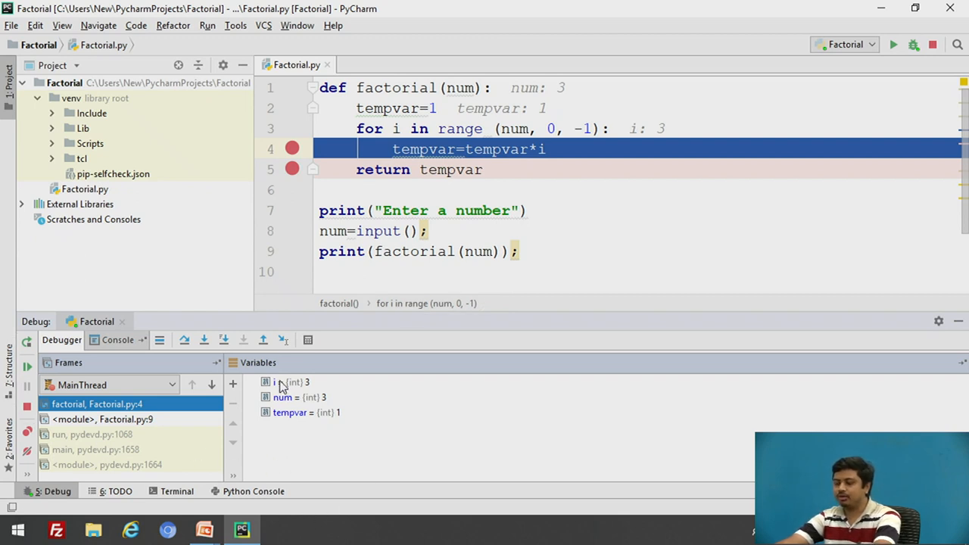
mouse_move(327, 412)
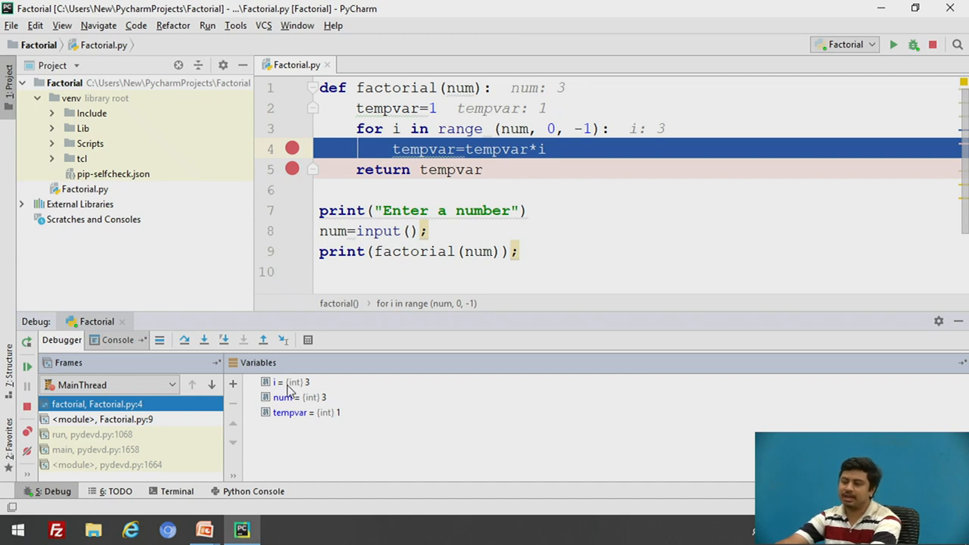
mouse_move(297, 430)
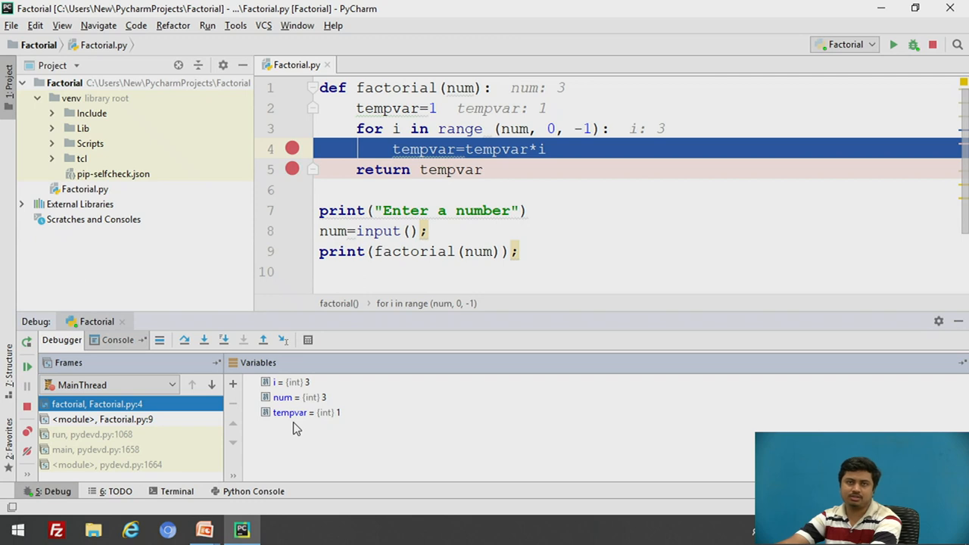
mouse_move(295, 401)
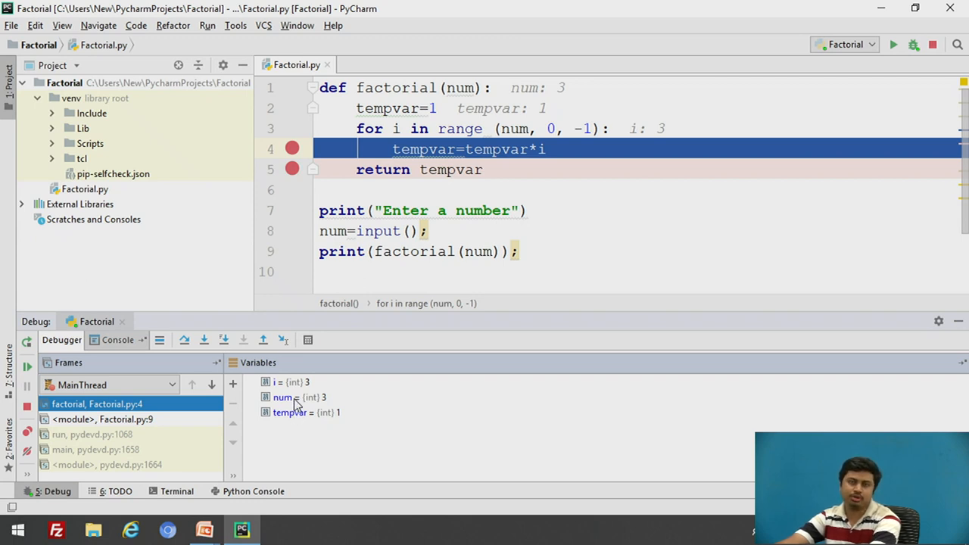
mouse_move(297, 401)
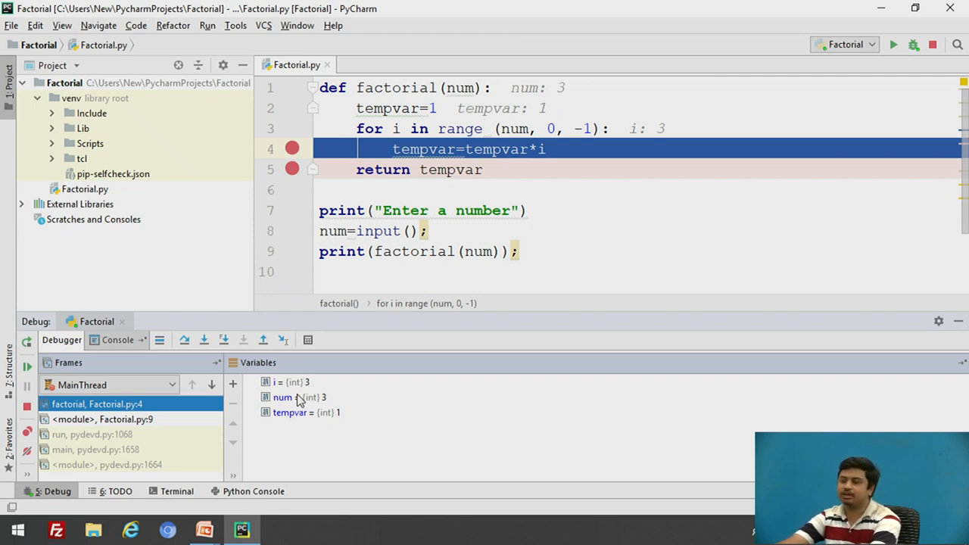
mouse_move(360, 477)
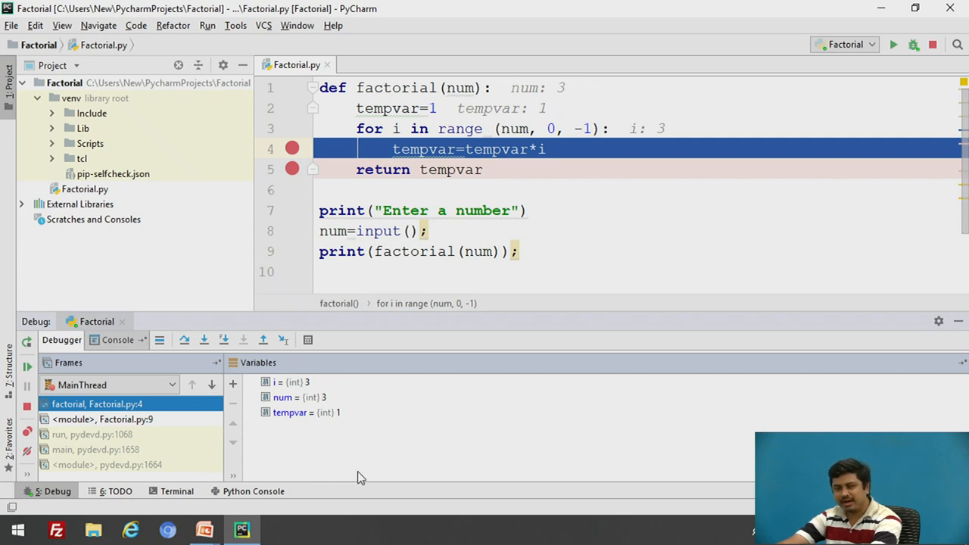
Add a tempvar watch from the Variables pane context menu, showing 1
right_click(295, 397)
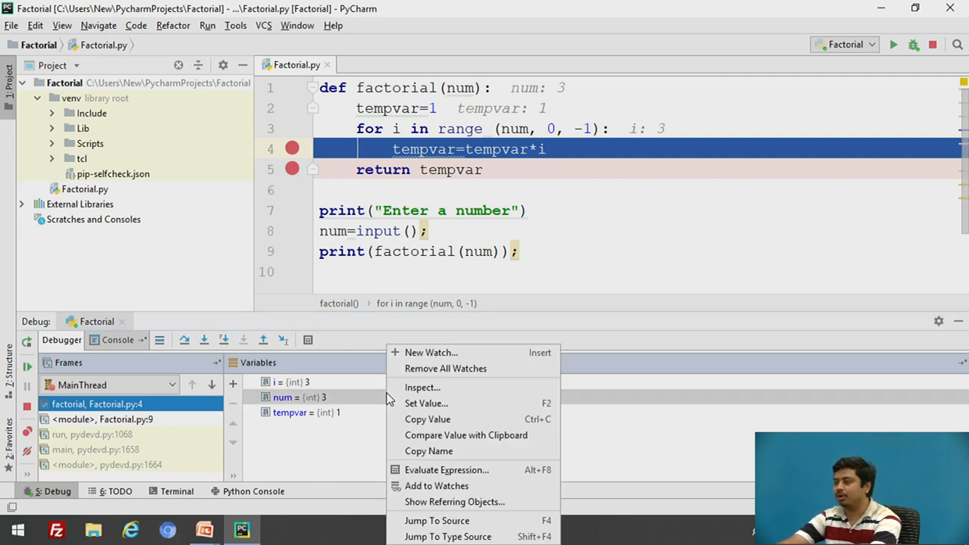
click(430, 351)
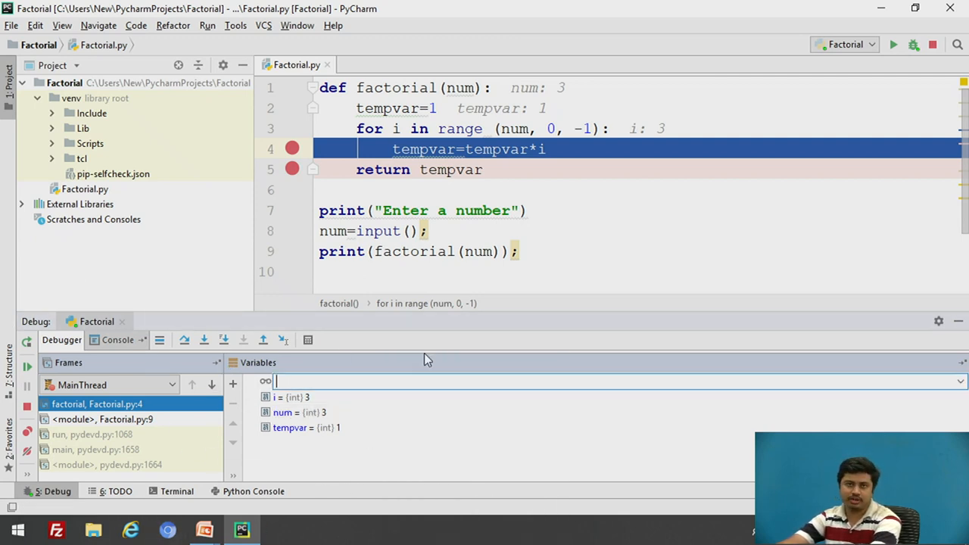
right_click(303, 397)
text(t)
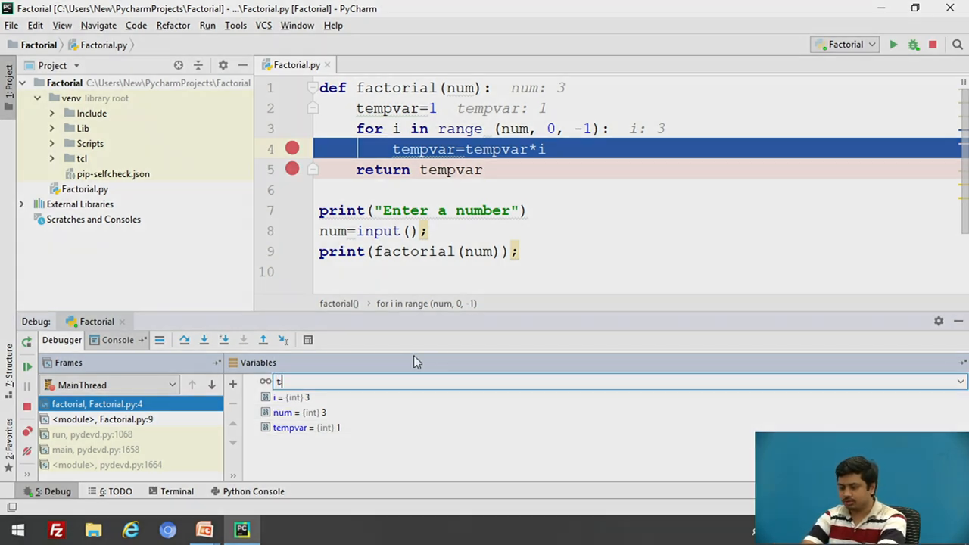
text(empvar)
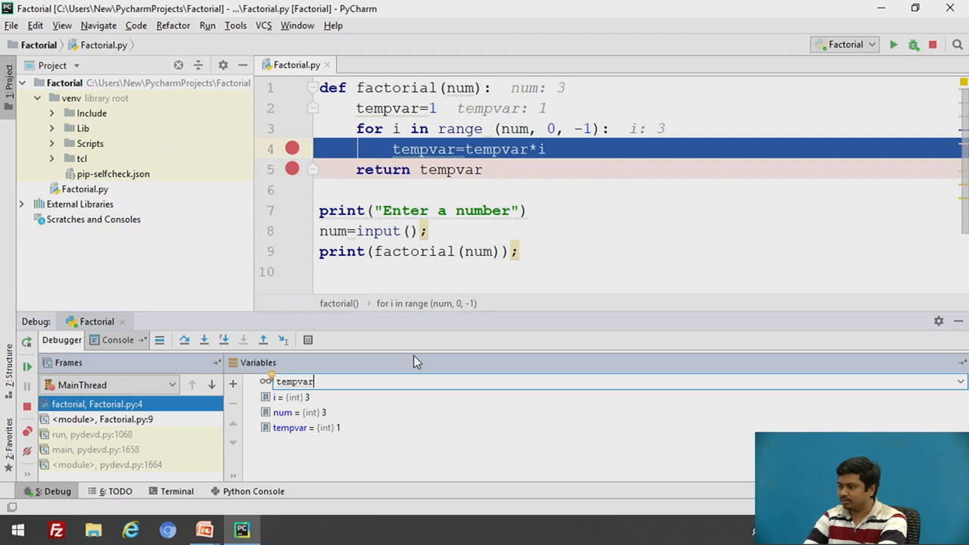
key(enter)
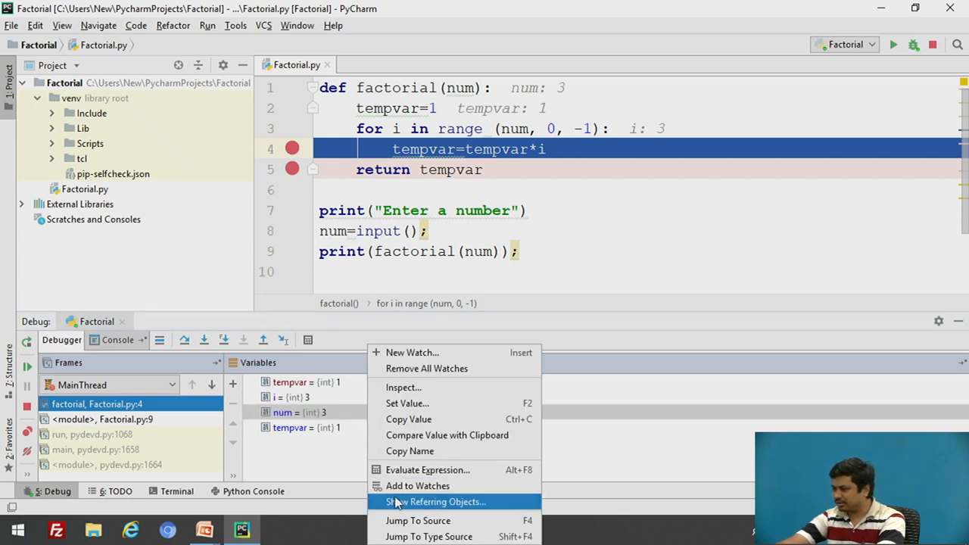
Evaluate tempvar=tempvar+10 twice in Evaluate Expression, raising tempvar to 21, then close it
click(426, 469)
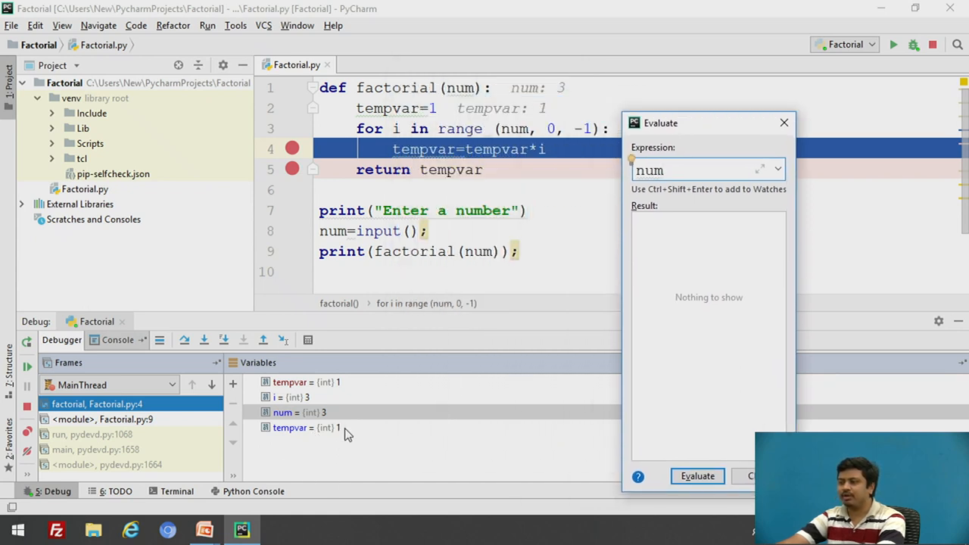
mouse_move(794, 172)
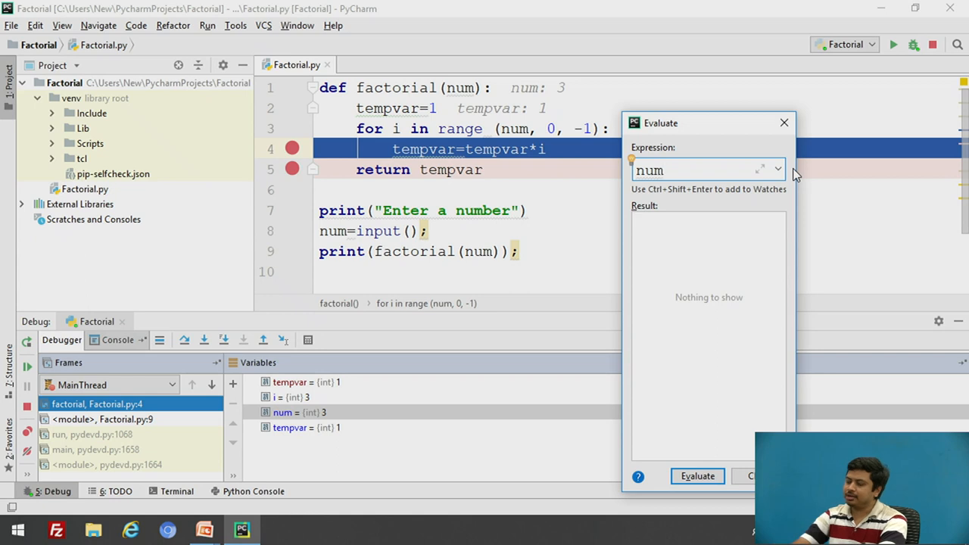
text(t)
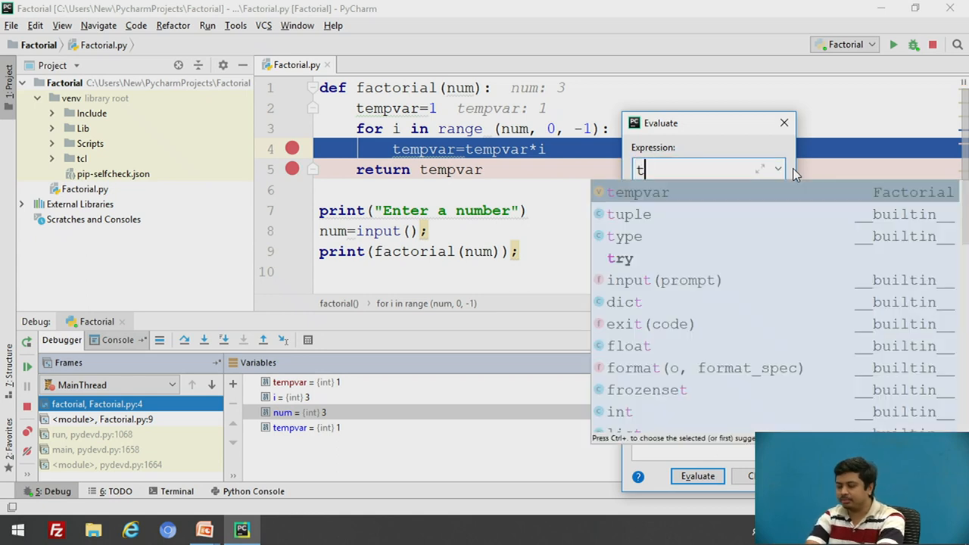
text(em)
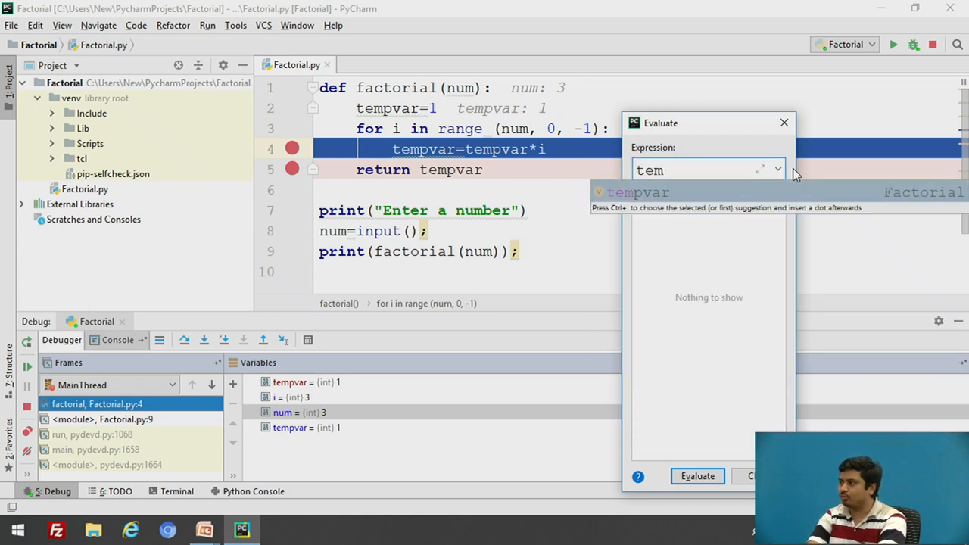
text(pvar)
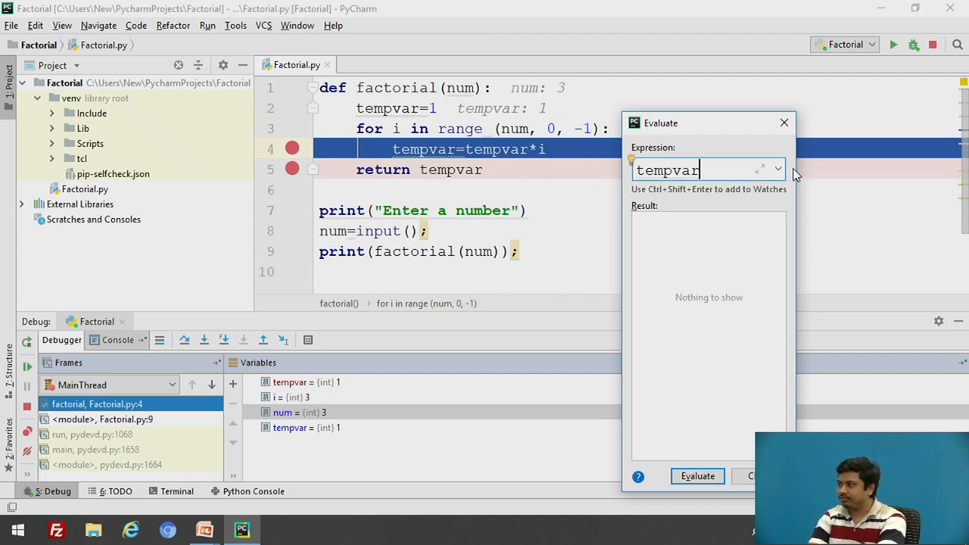
text(=tem)
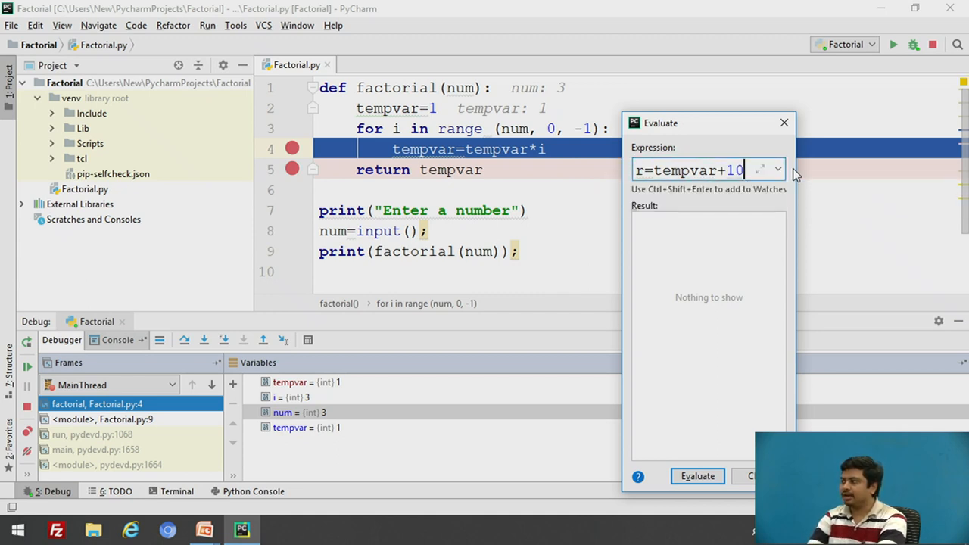
click(696, 476)
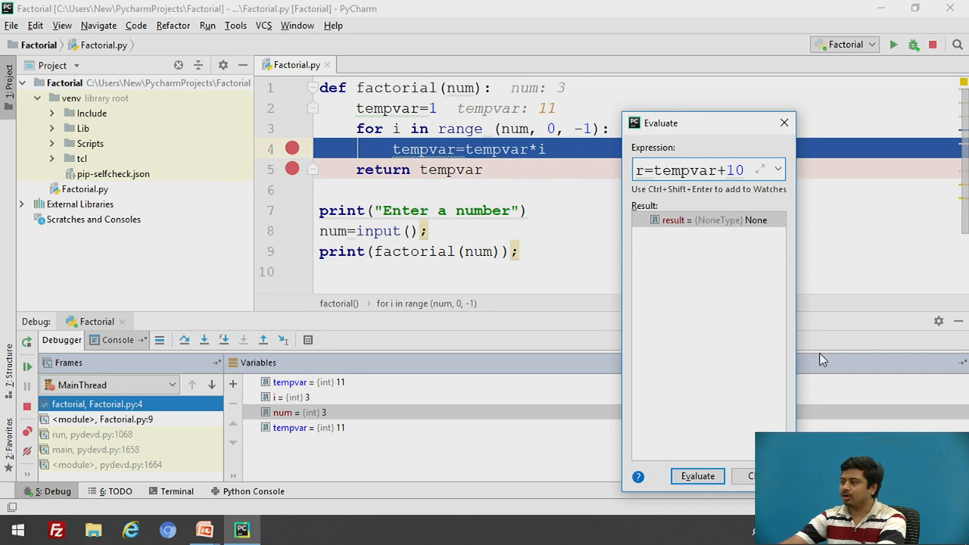
click(697, 476)
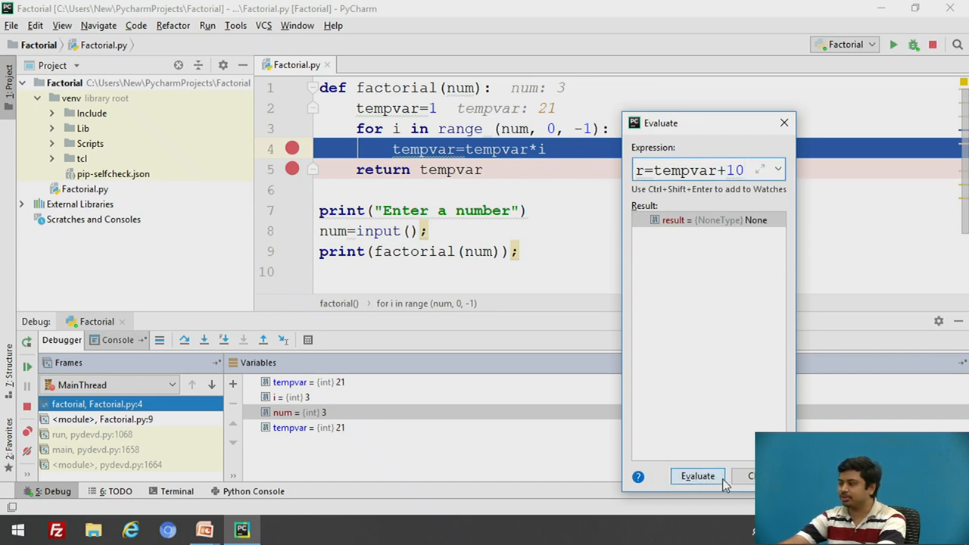
click(751, 475)
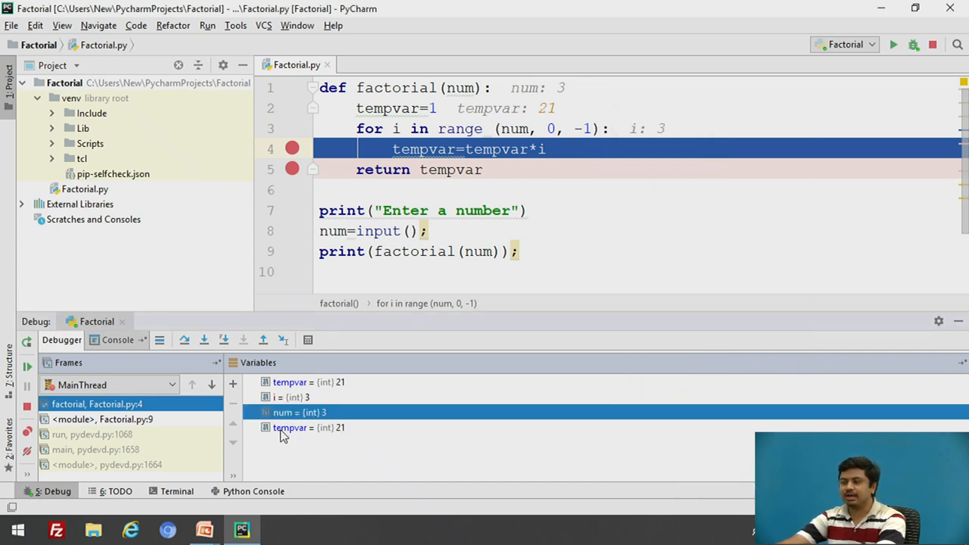
mouse_move(352, 441)
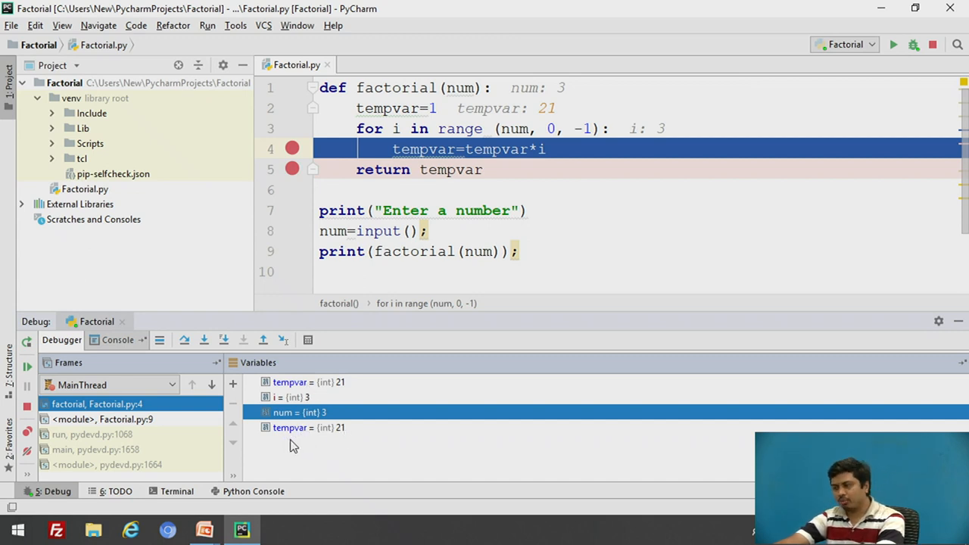
Add a new watch 'i=5' from the Variables pane, which evaluates to None while tempvar stays 21
right_click(300, 412)
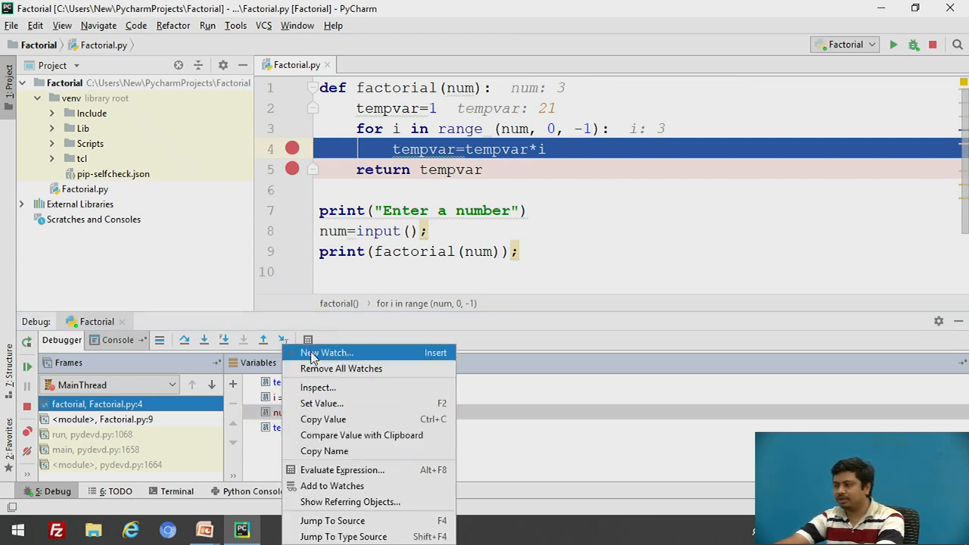
click(327, 351)
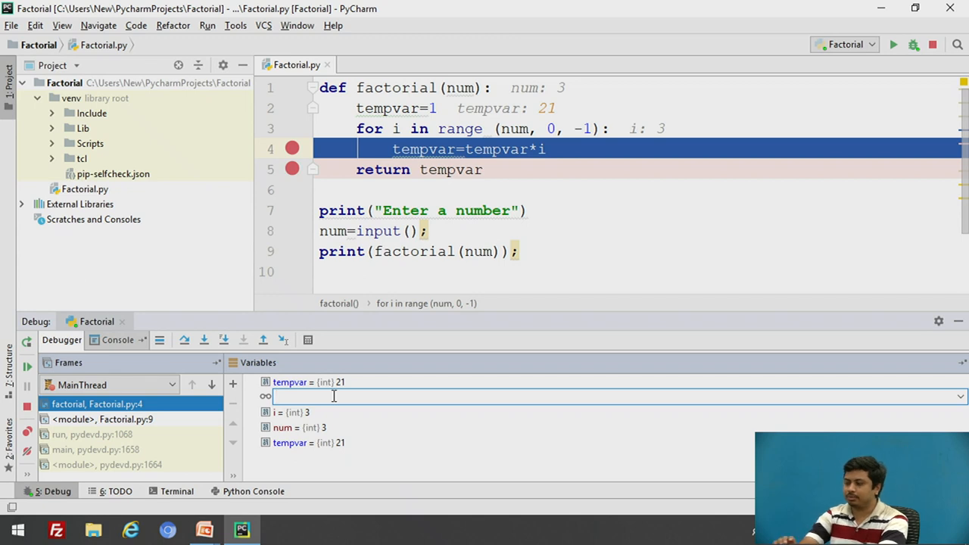
text(i=)
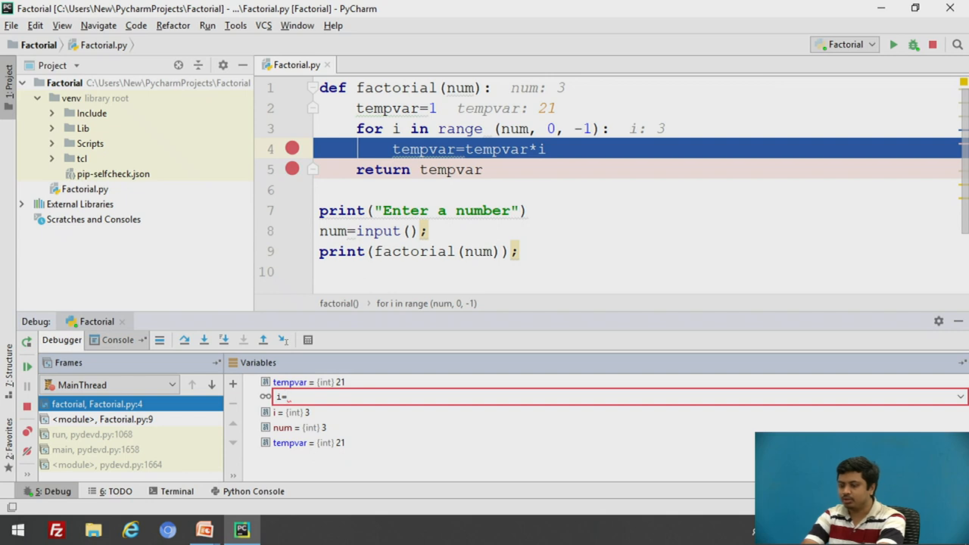
text(5)
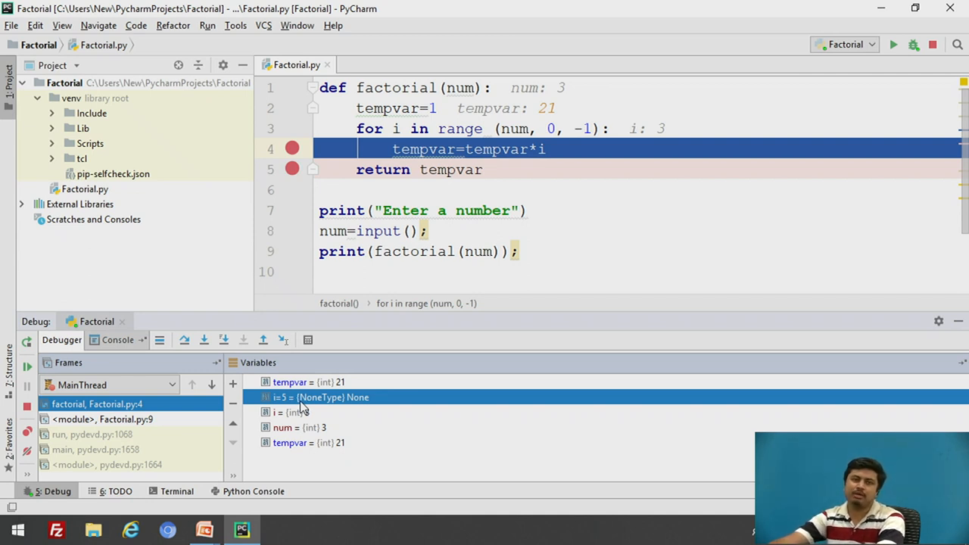
mouse_move(300, 407)
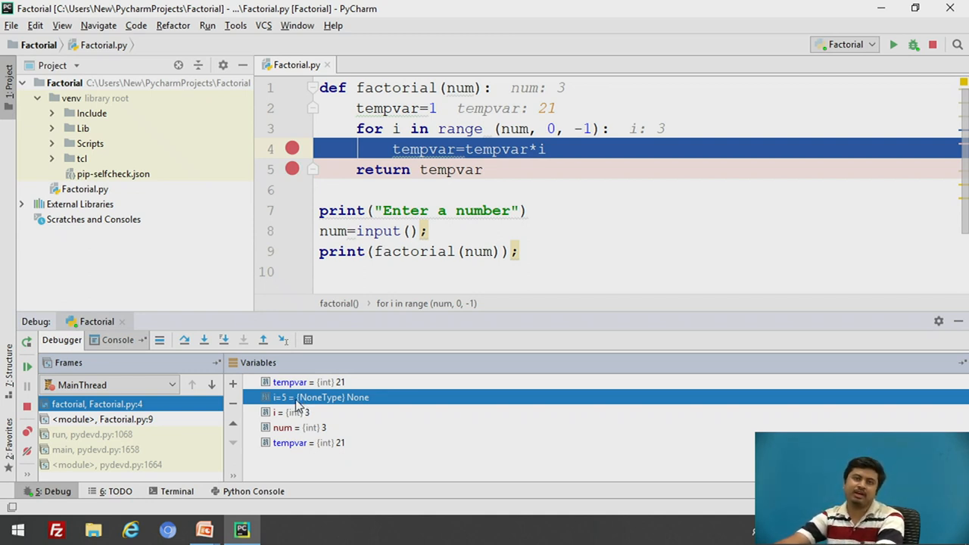
mouse_move(317, 457)
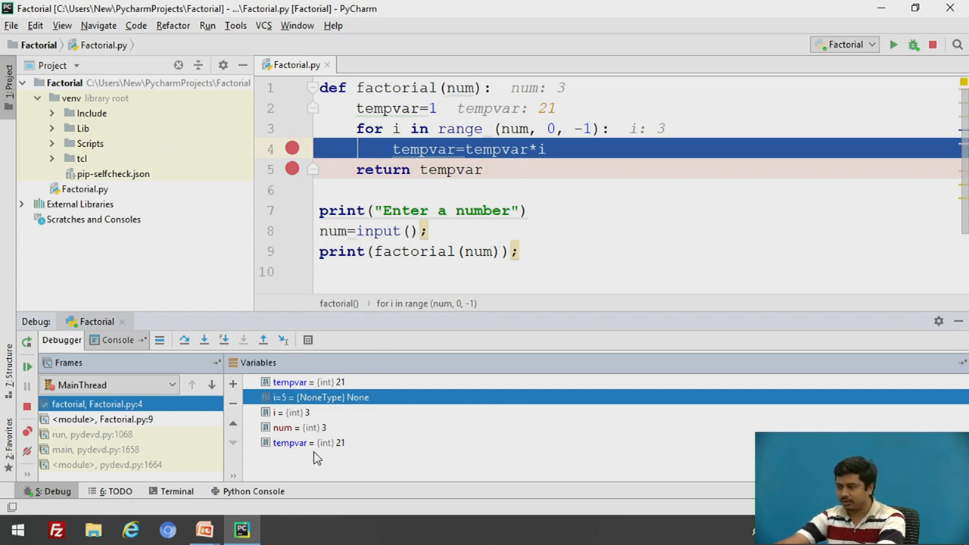
mouse_move(302, 475)
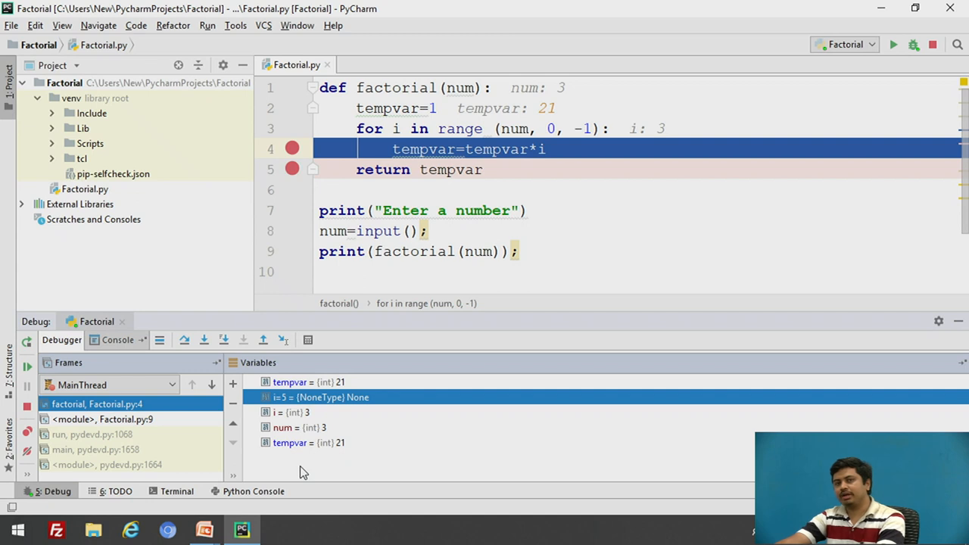
mouse_move(316, 463)
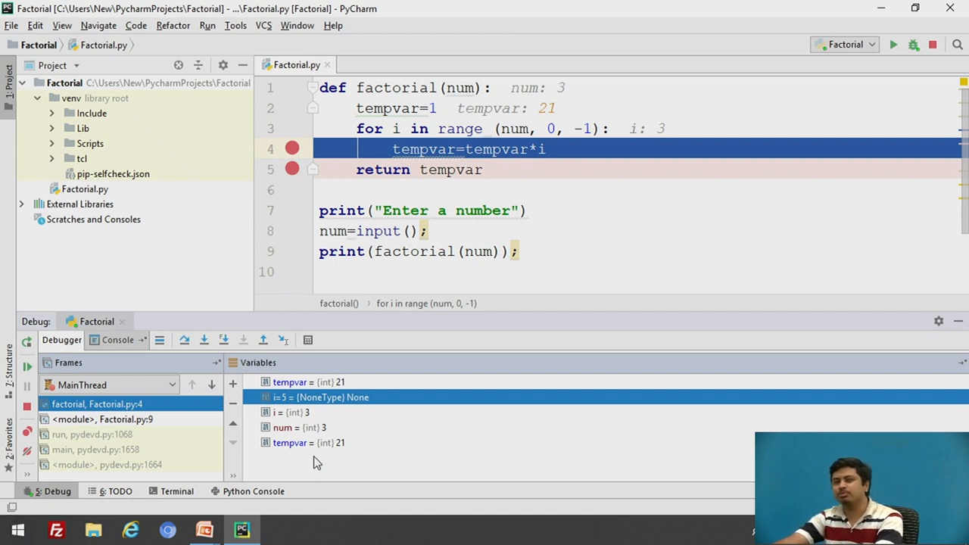
mouse_move(324, 478)
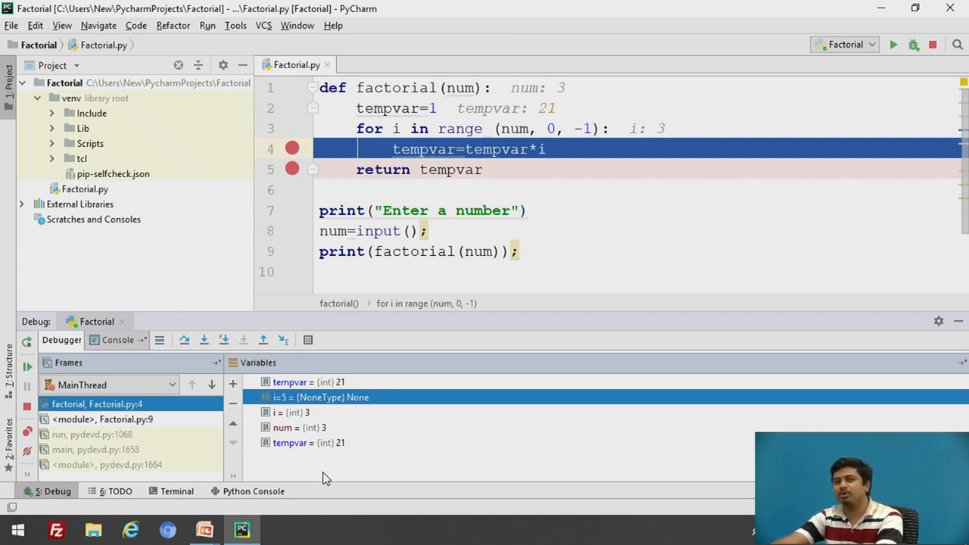
mouse_move(454, 497)
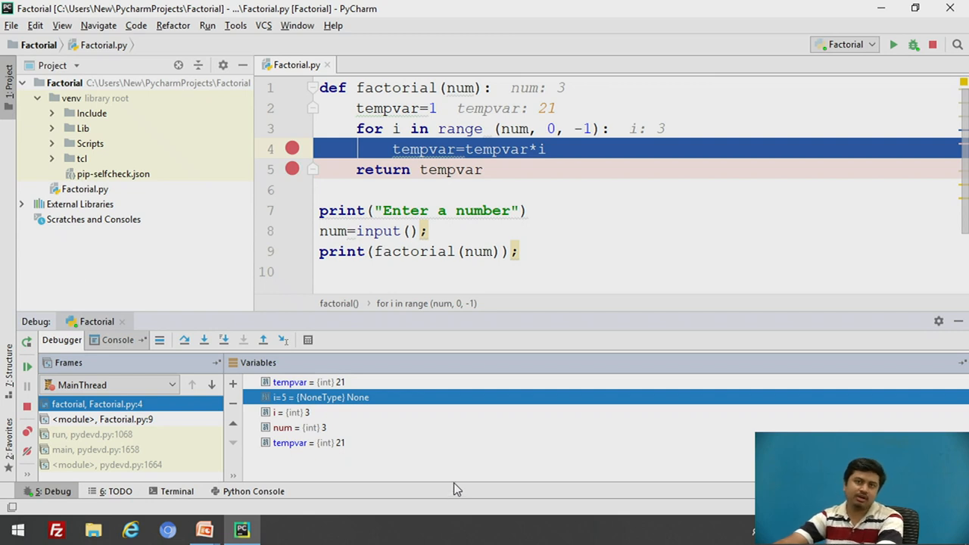
mouse_move(405, 400)
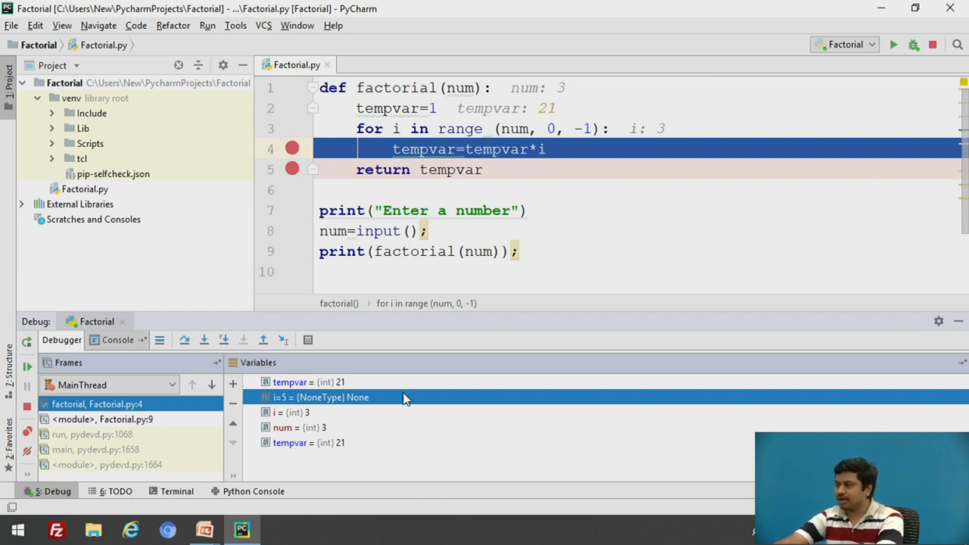
mouse_move(455, 98)
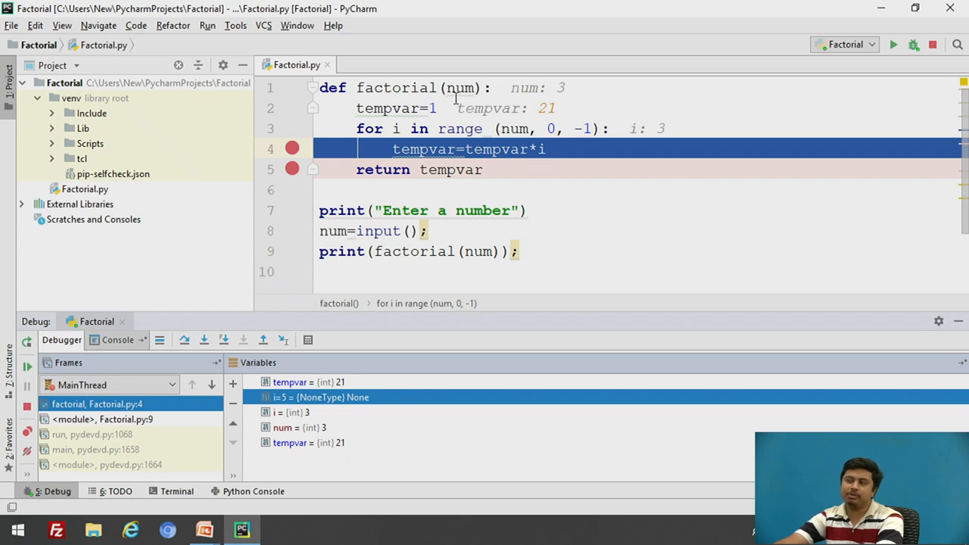
mouse_move(318, 423)
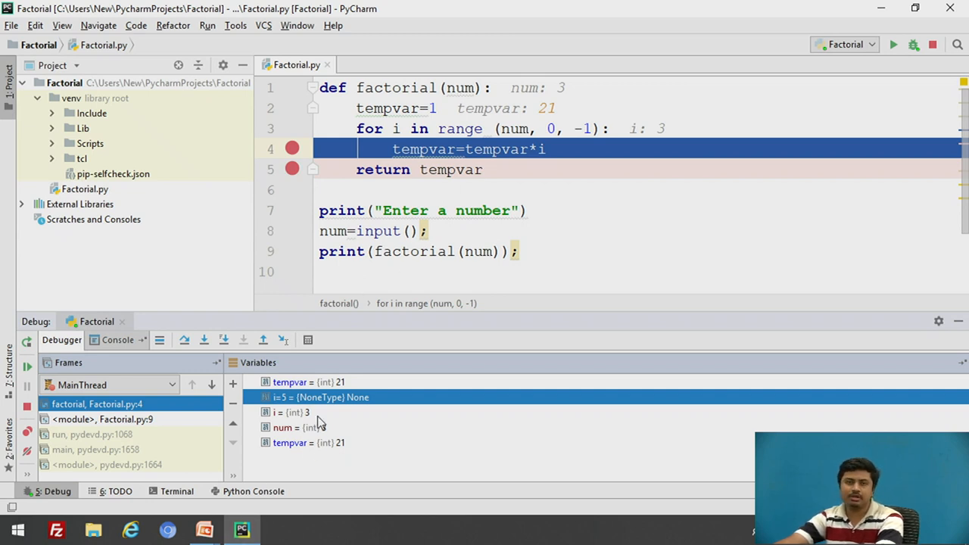
Step over the current line so i becomes 5 and tempvar becomes 105
click(202, 340)
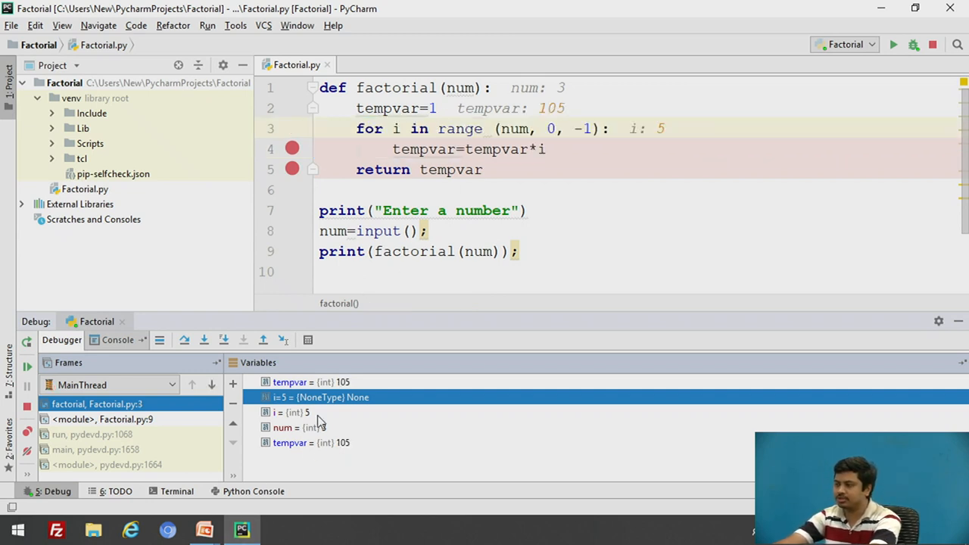